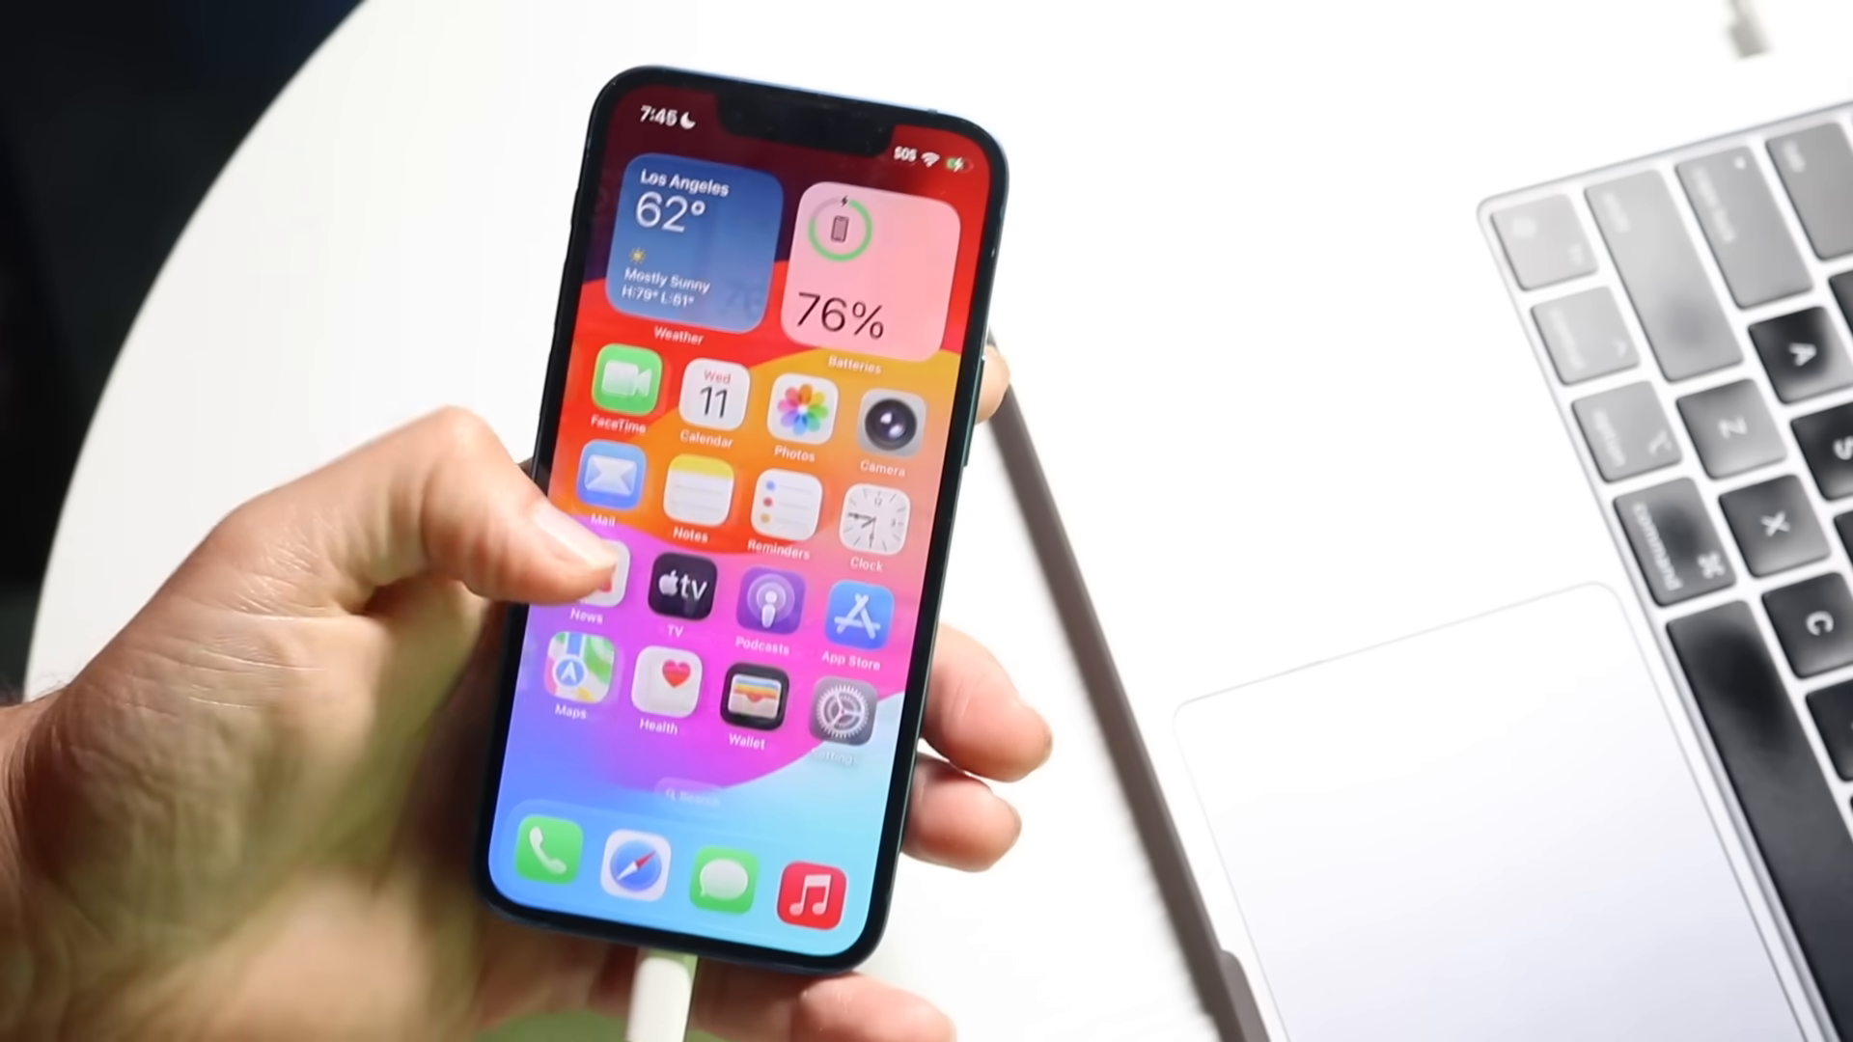
Swipe through the Home Screen pages and App Library to reach the Settings app.
scroll(left, 3)
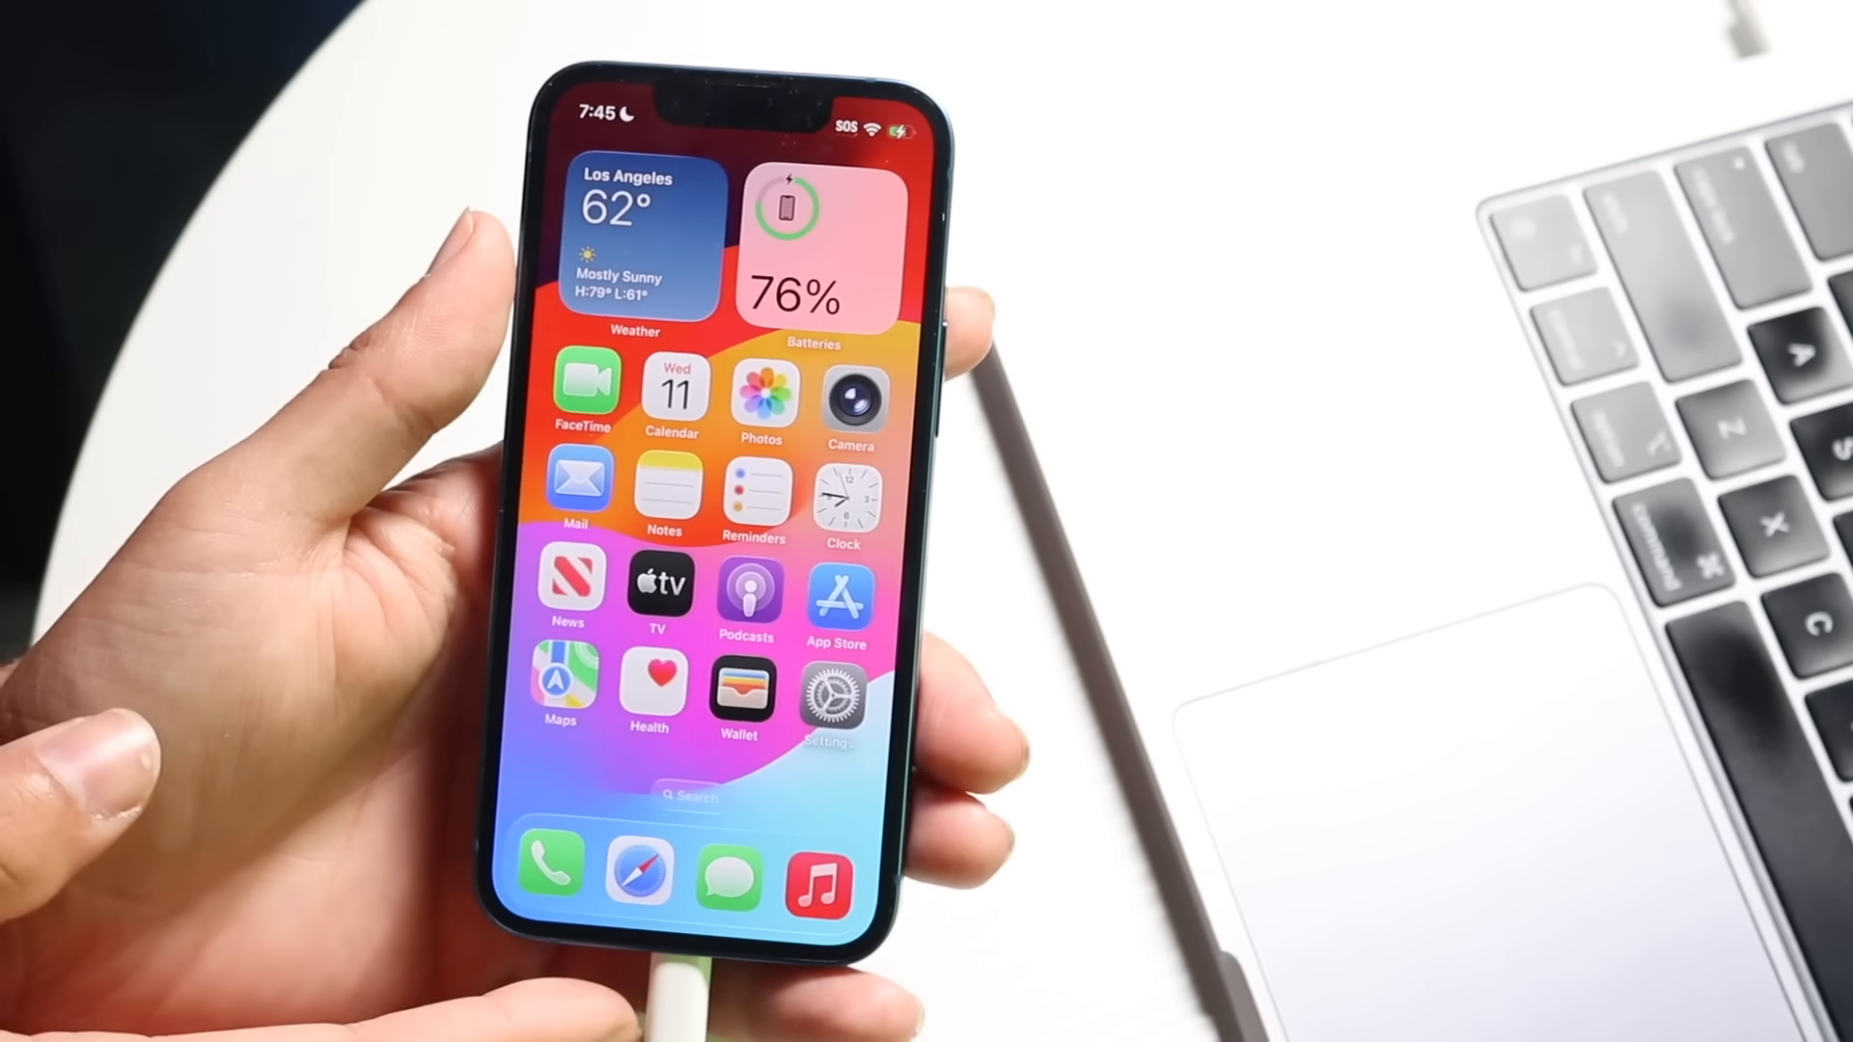
scroll(left, 3)
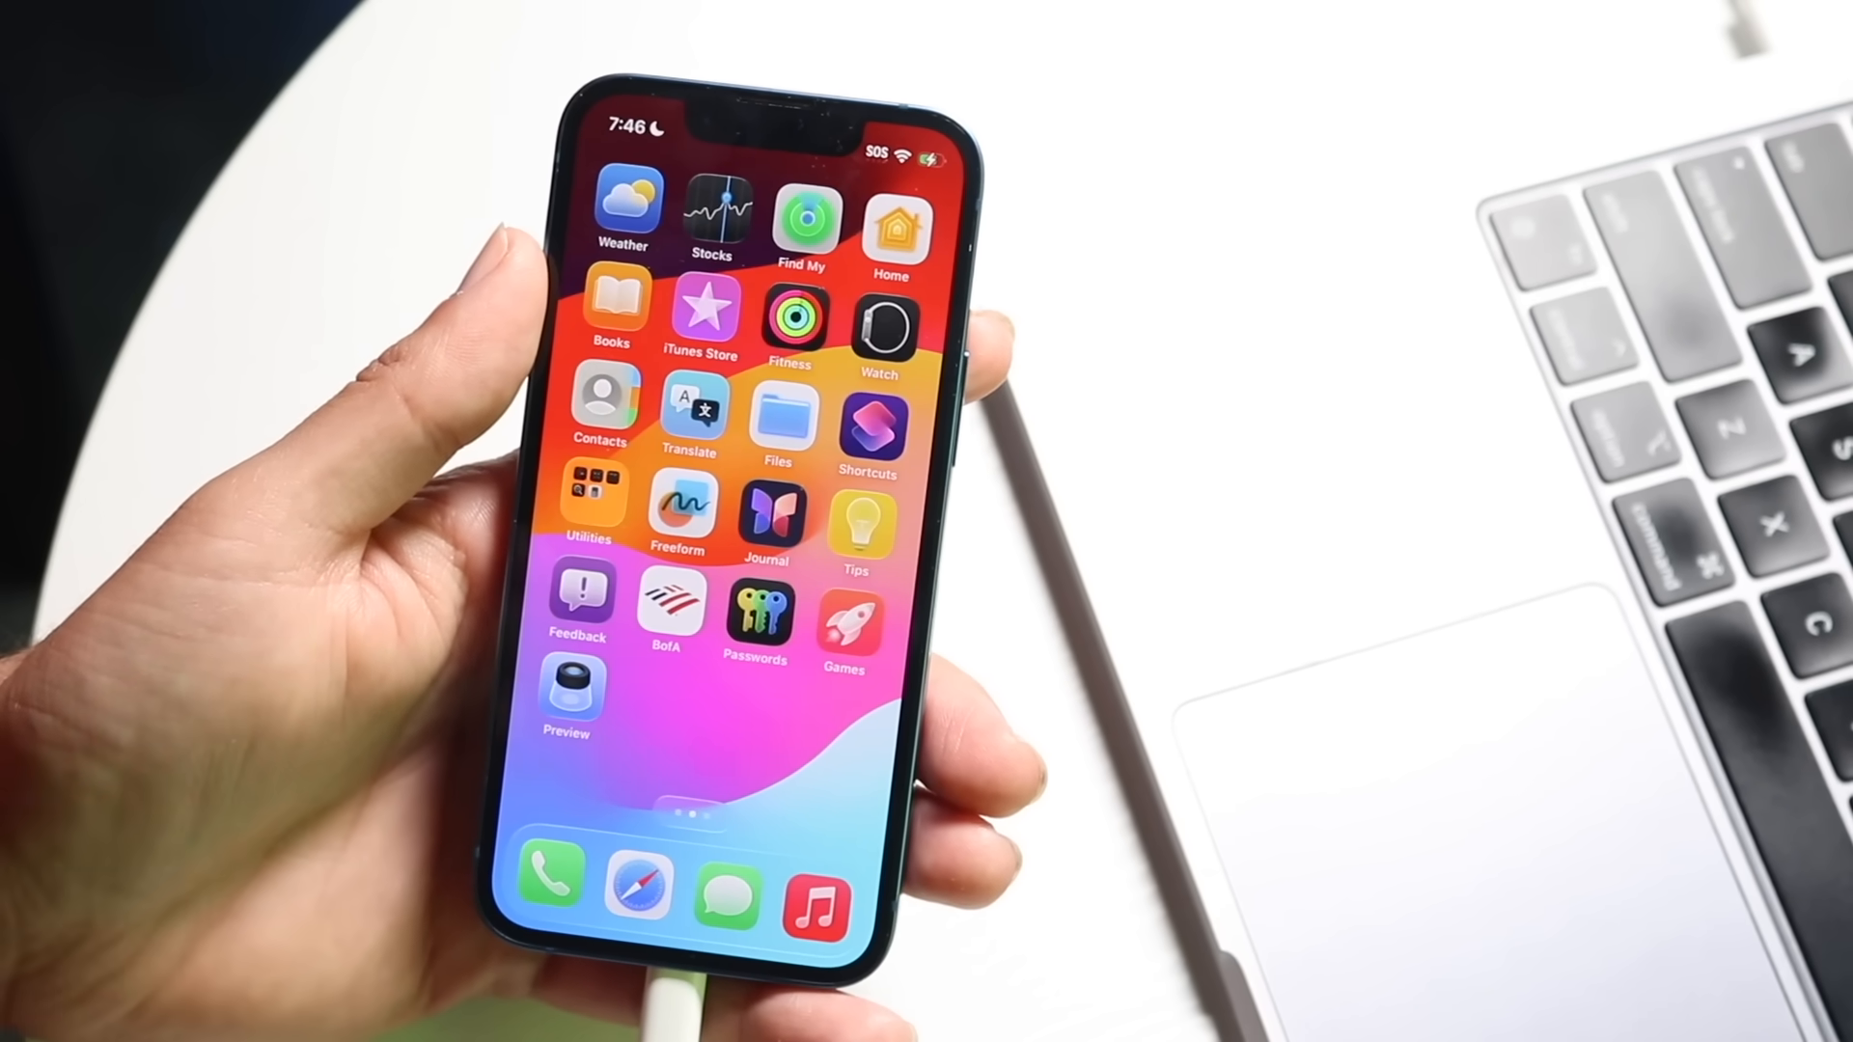
scroll(left, 3)
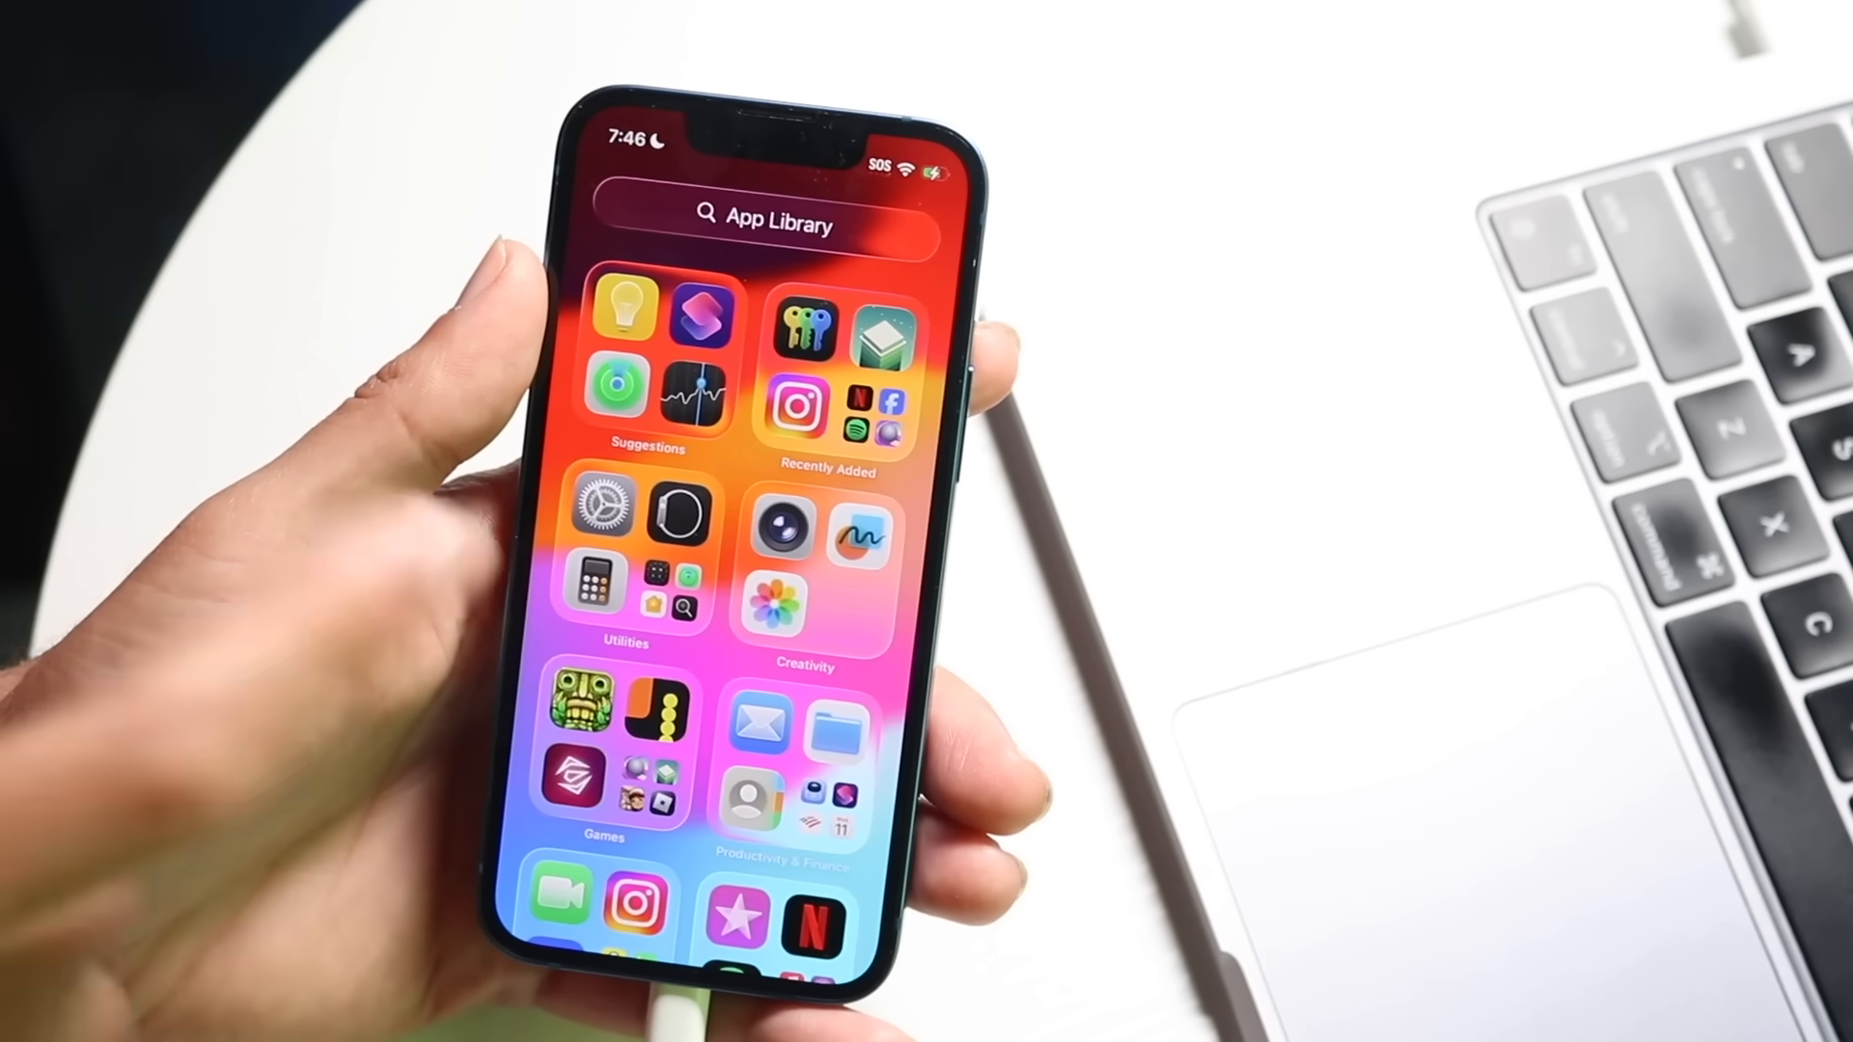
scroll(right, 3)
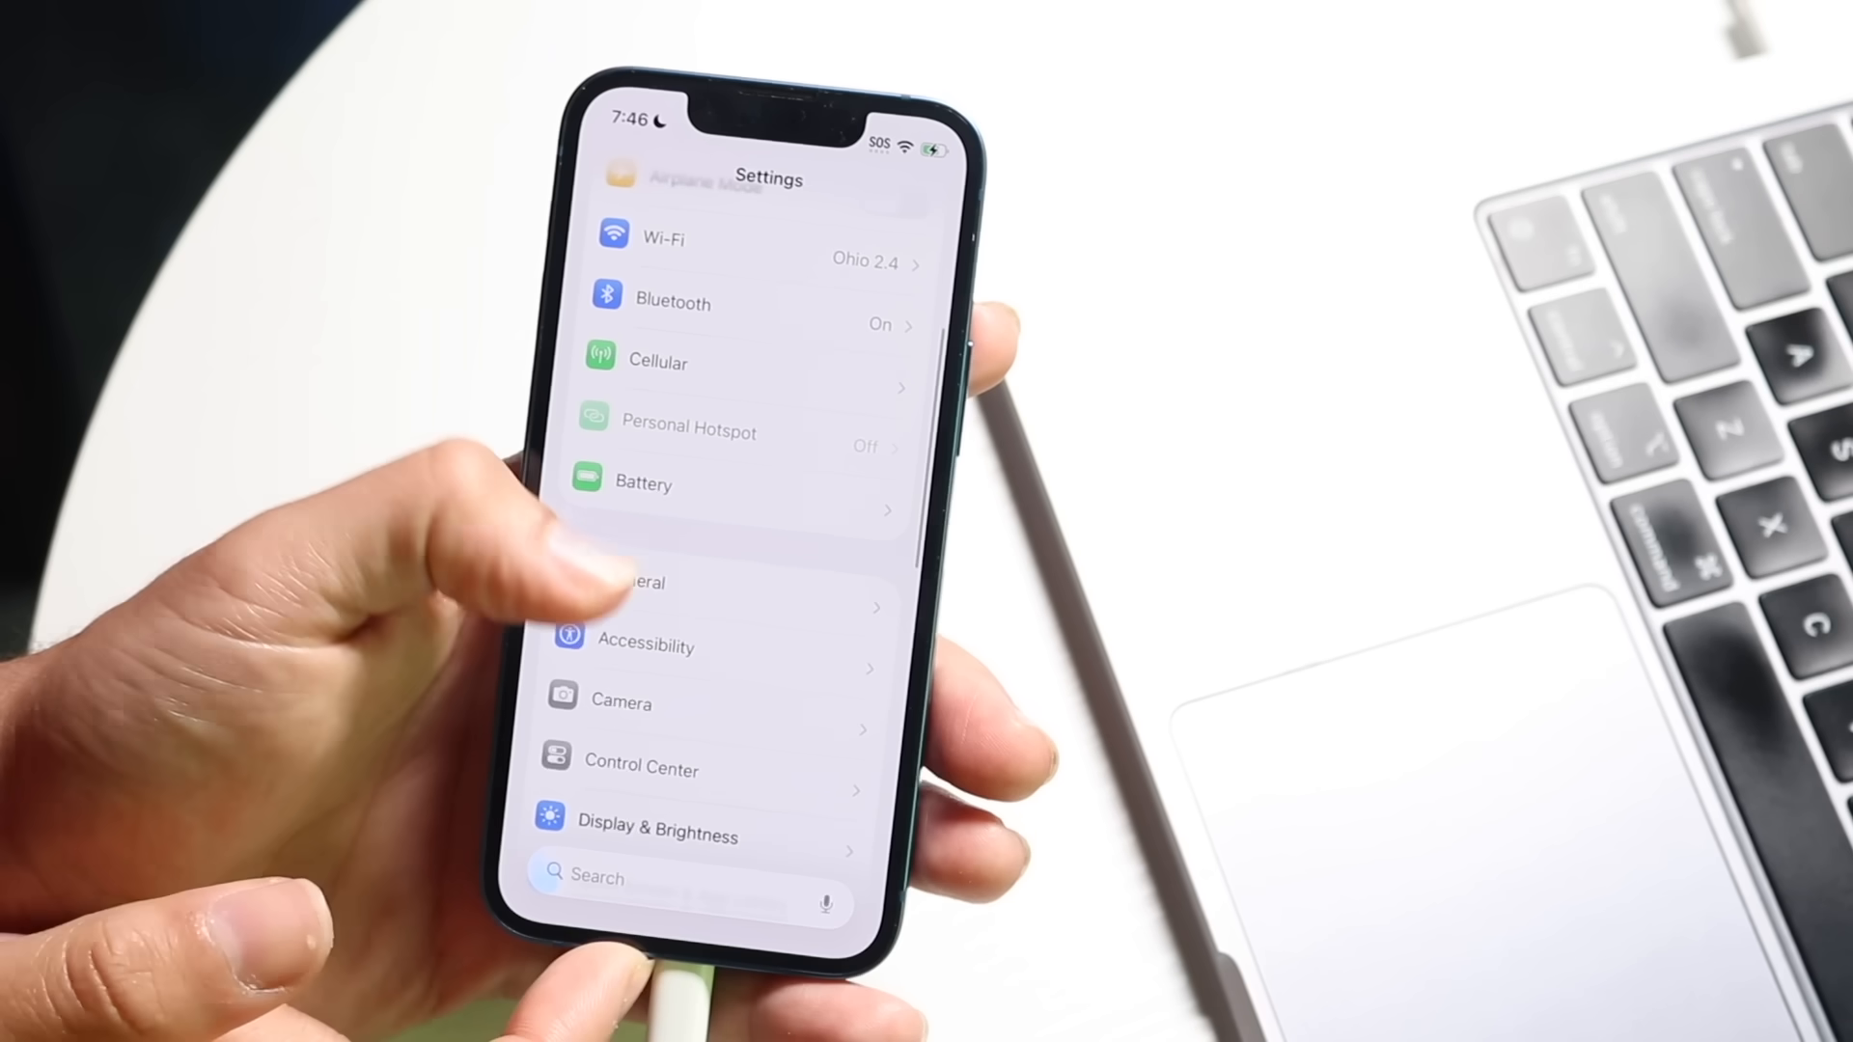
Go to General > Transfer or Reset iPhone and choose Get Started under Prepare for New iPhone.
click(645, 581)
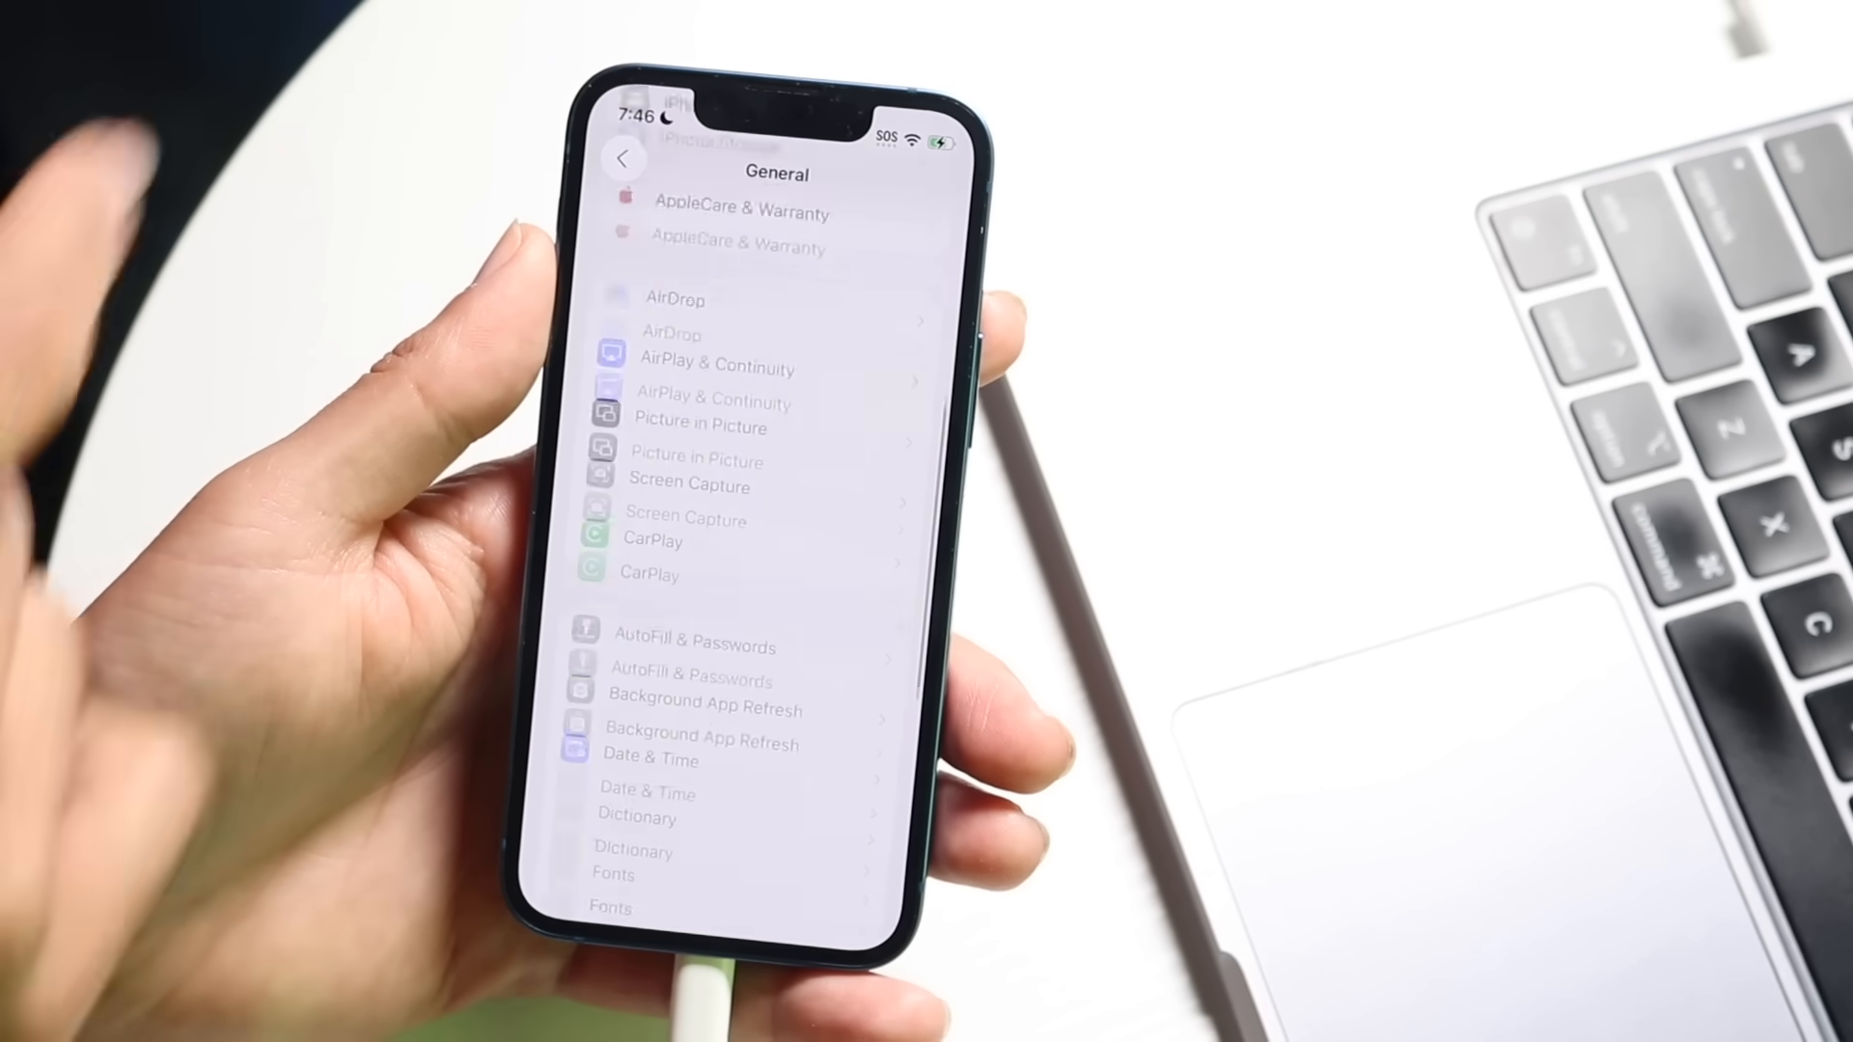
scroll(down, 3)
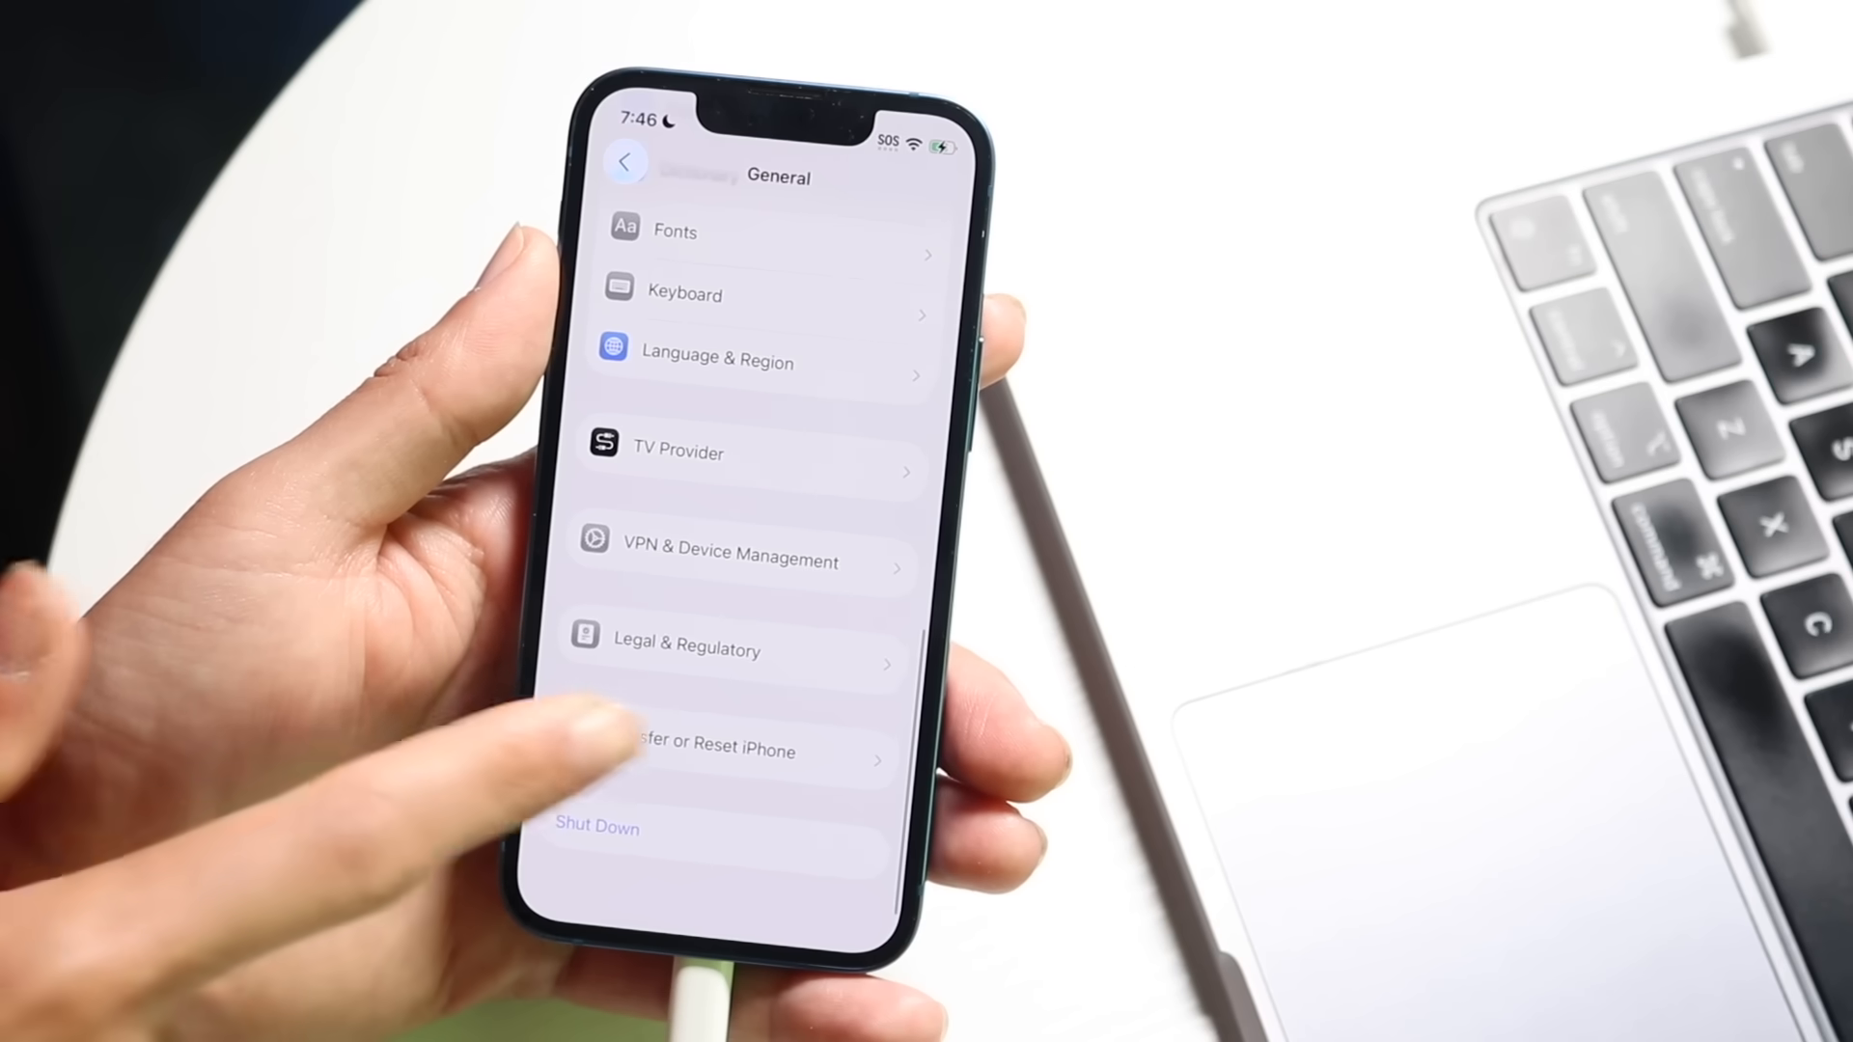
click(709, 751)
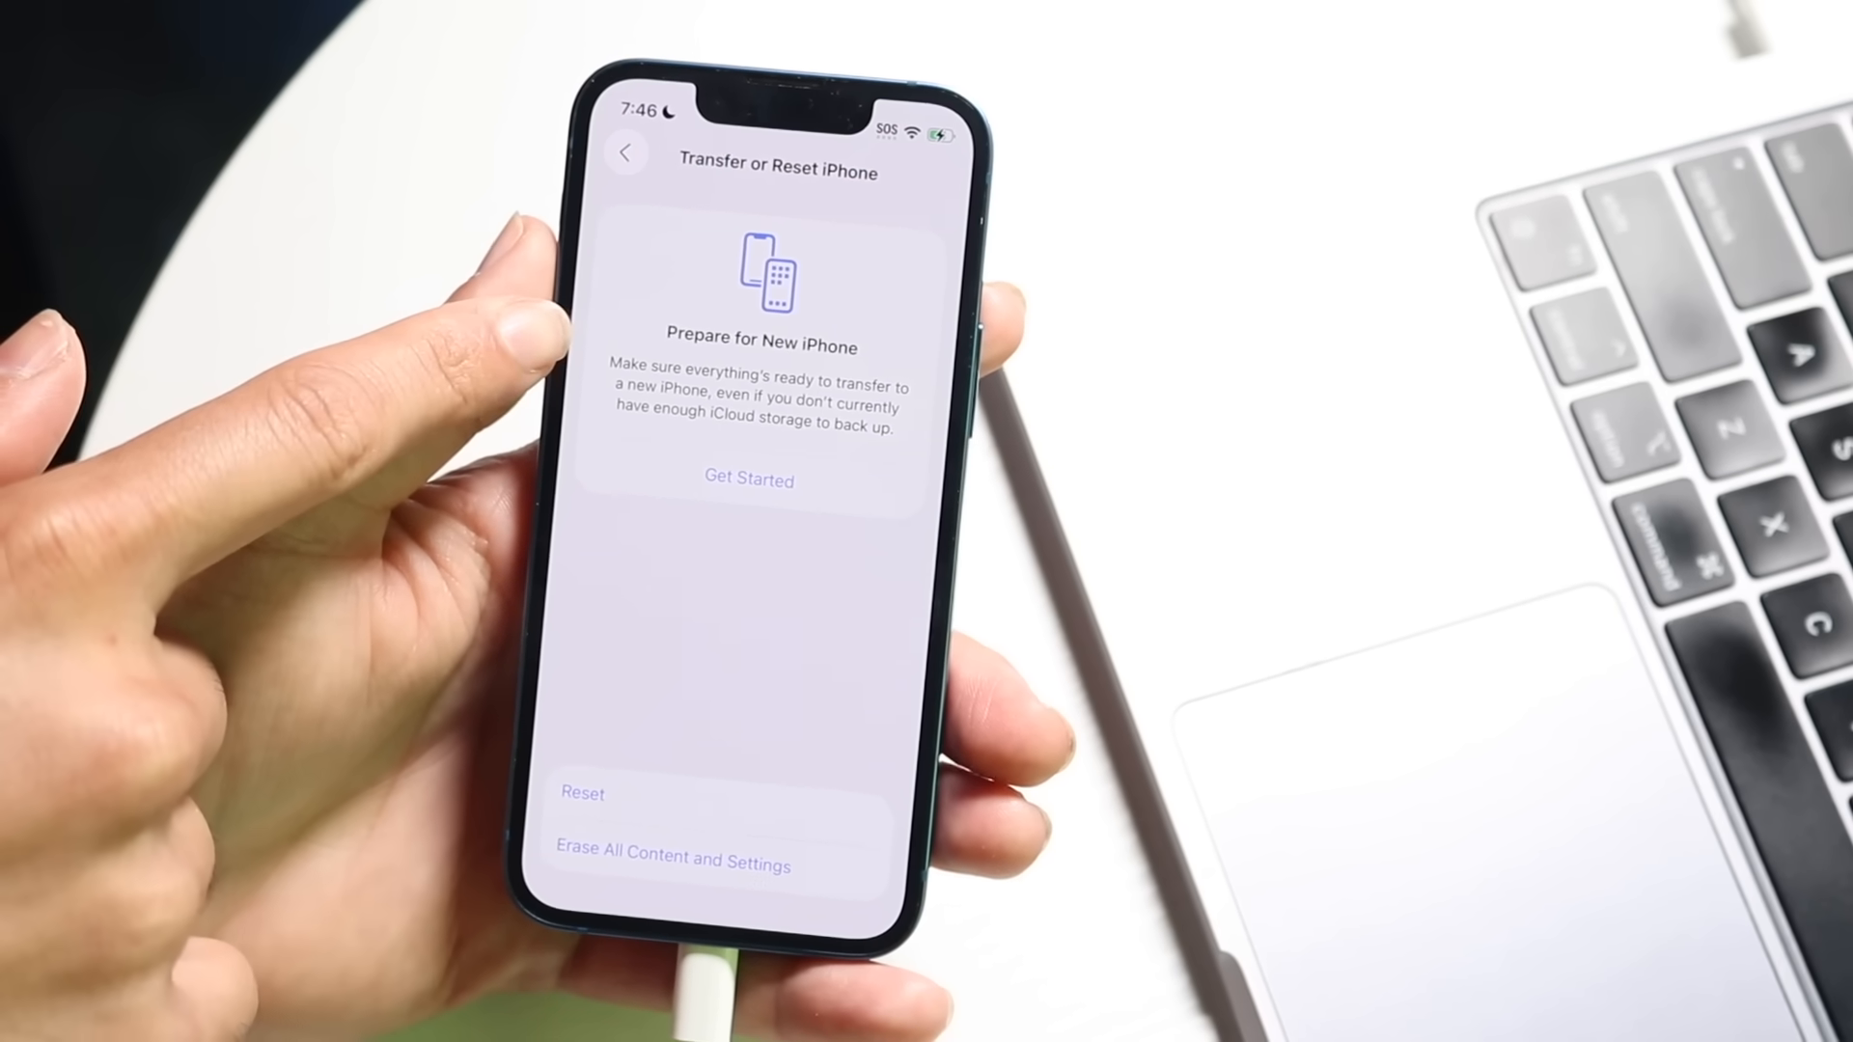
click(749, 479)
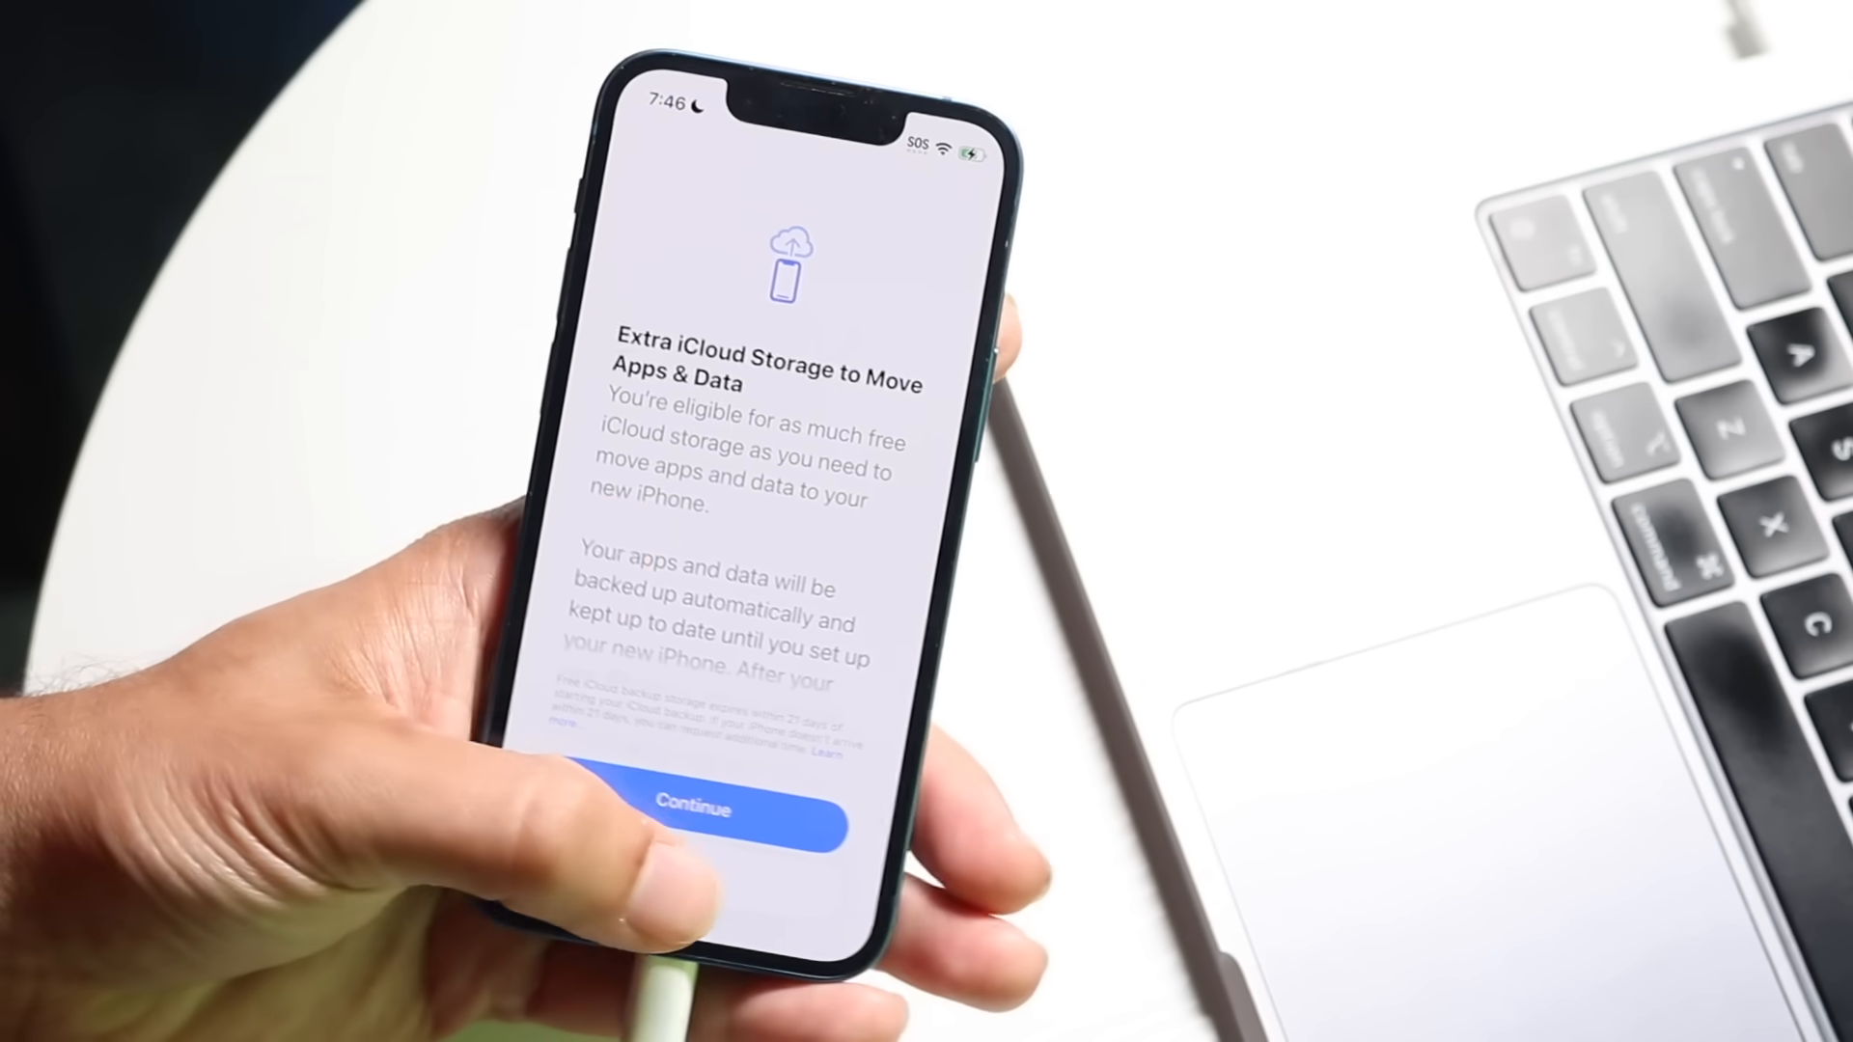
Continue past the extra iCloud storage offer before forcing the iPhone into recovery mode.
click(693, 809)
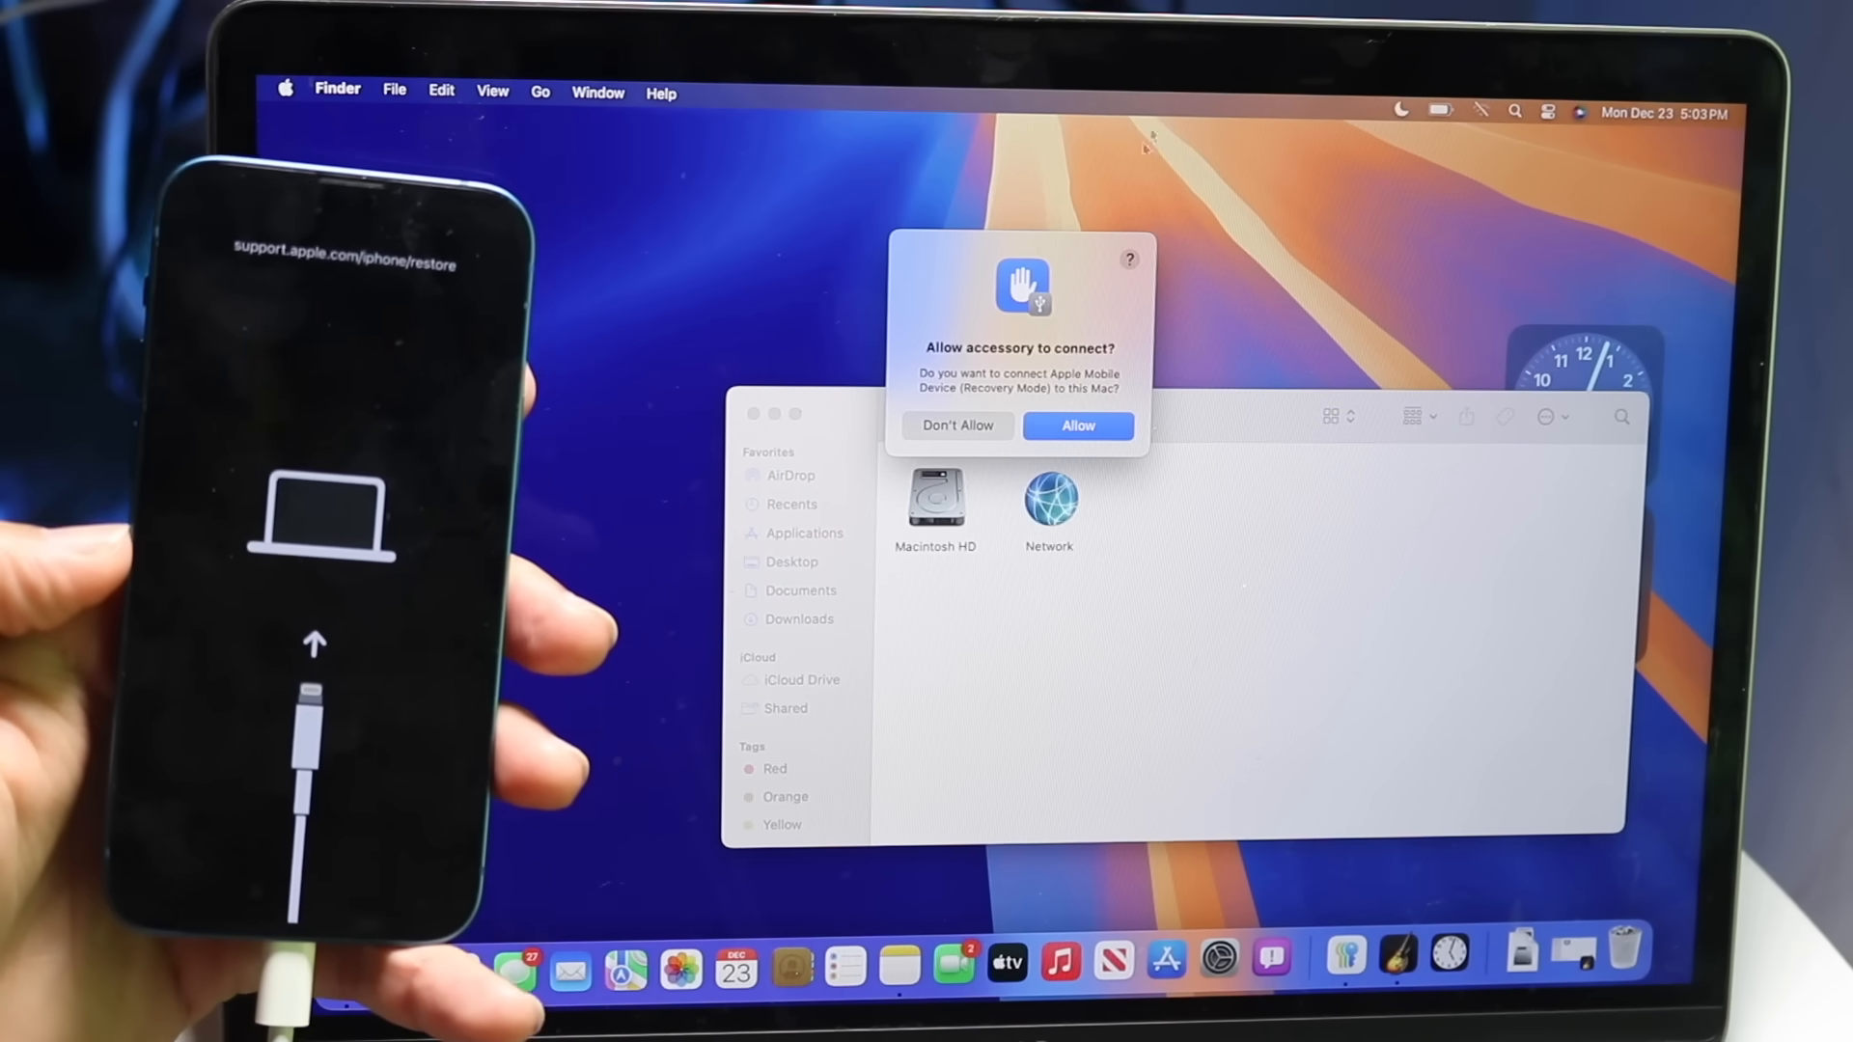
Allow the recovery-mode iPhone to connect and select it under Locations in the Finder sidebar.
click(1077, 425)
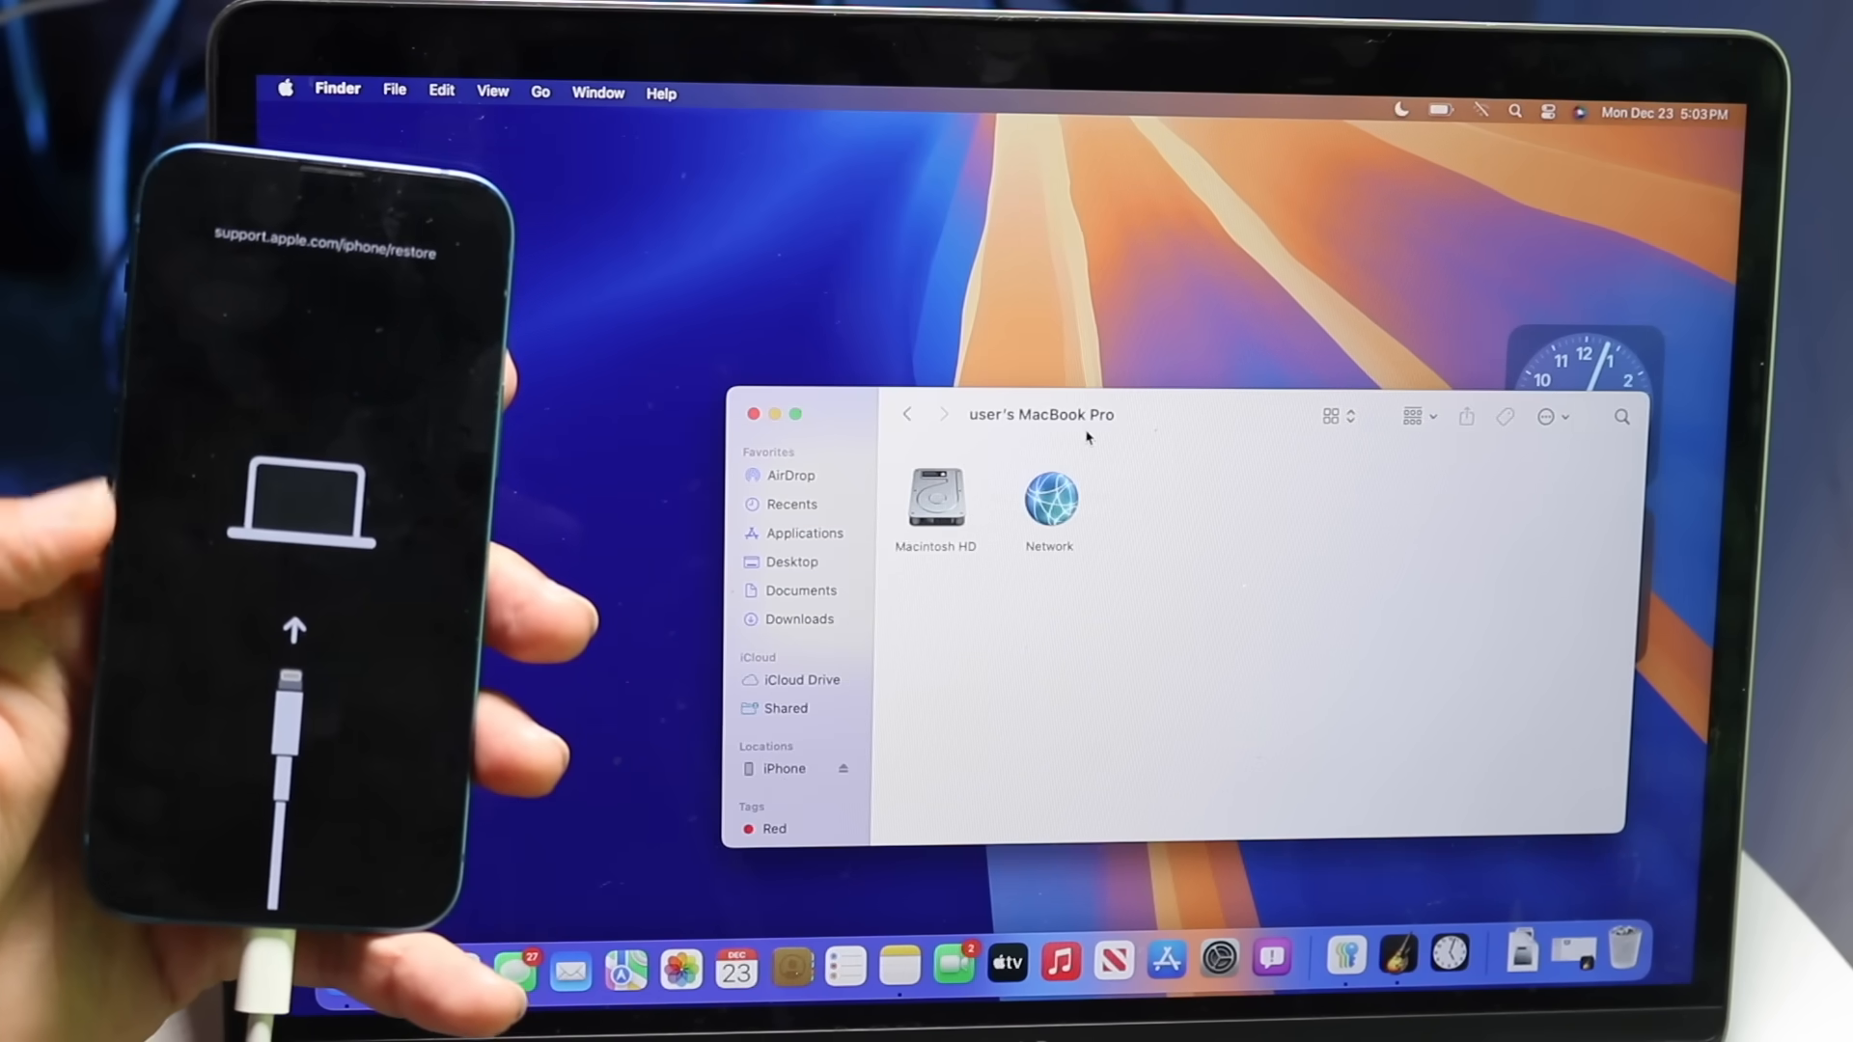
click(784, 768)
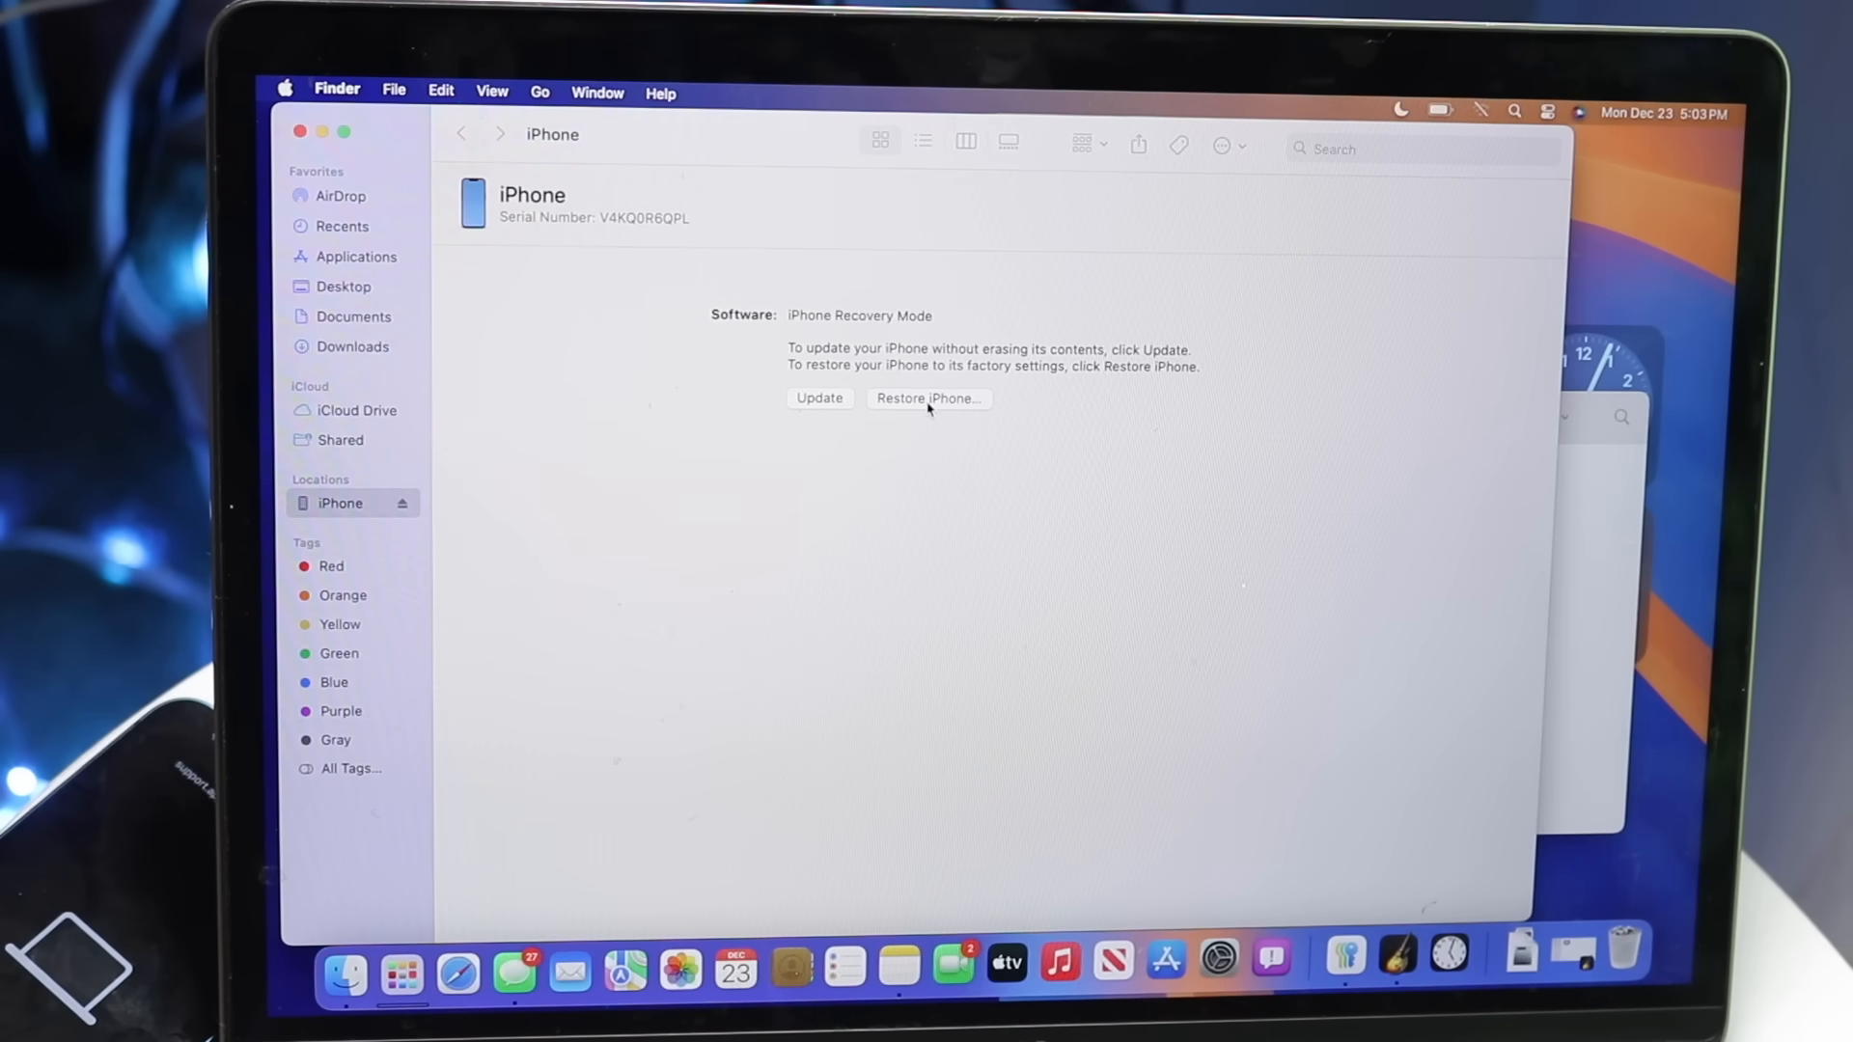
mouse_move(1161, 707)
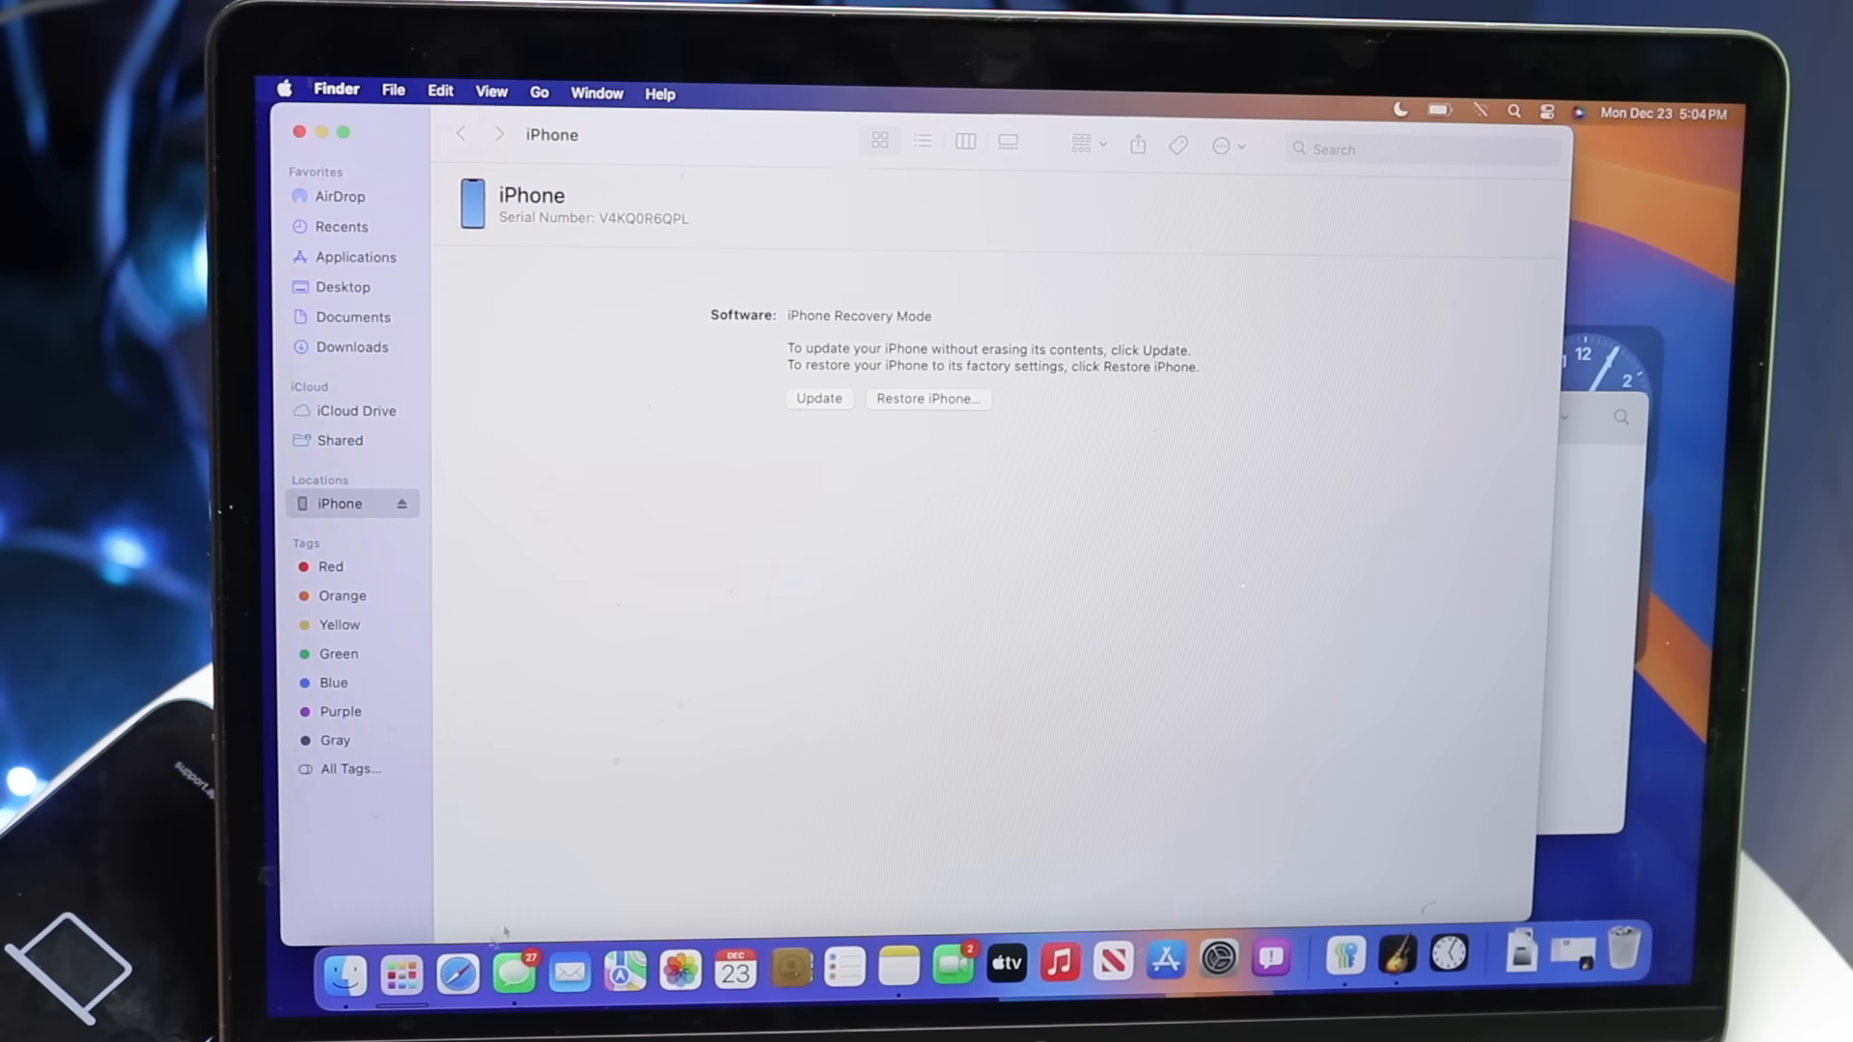
Launch Safari from the Dock to visit ipsw.me.
click(458, 974)
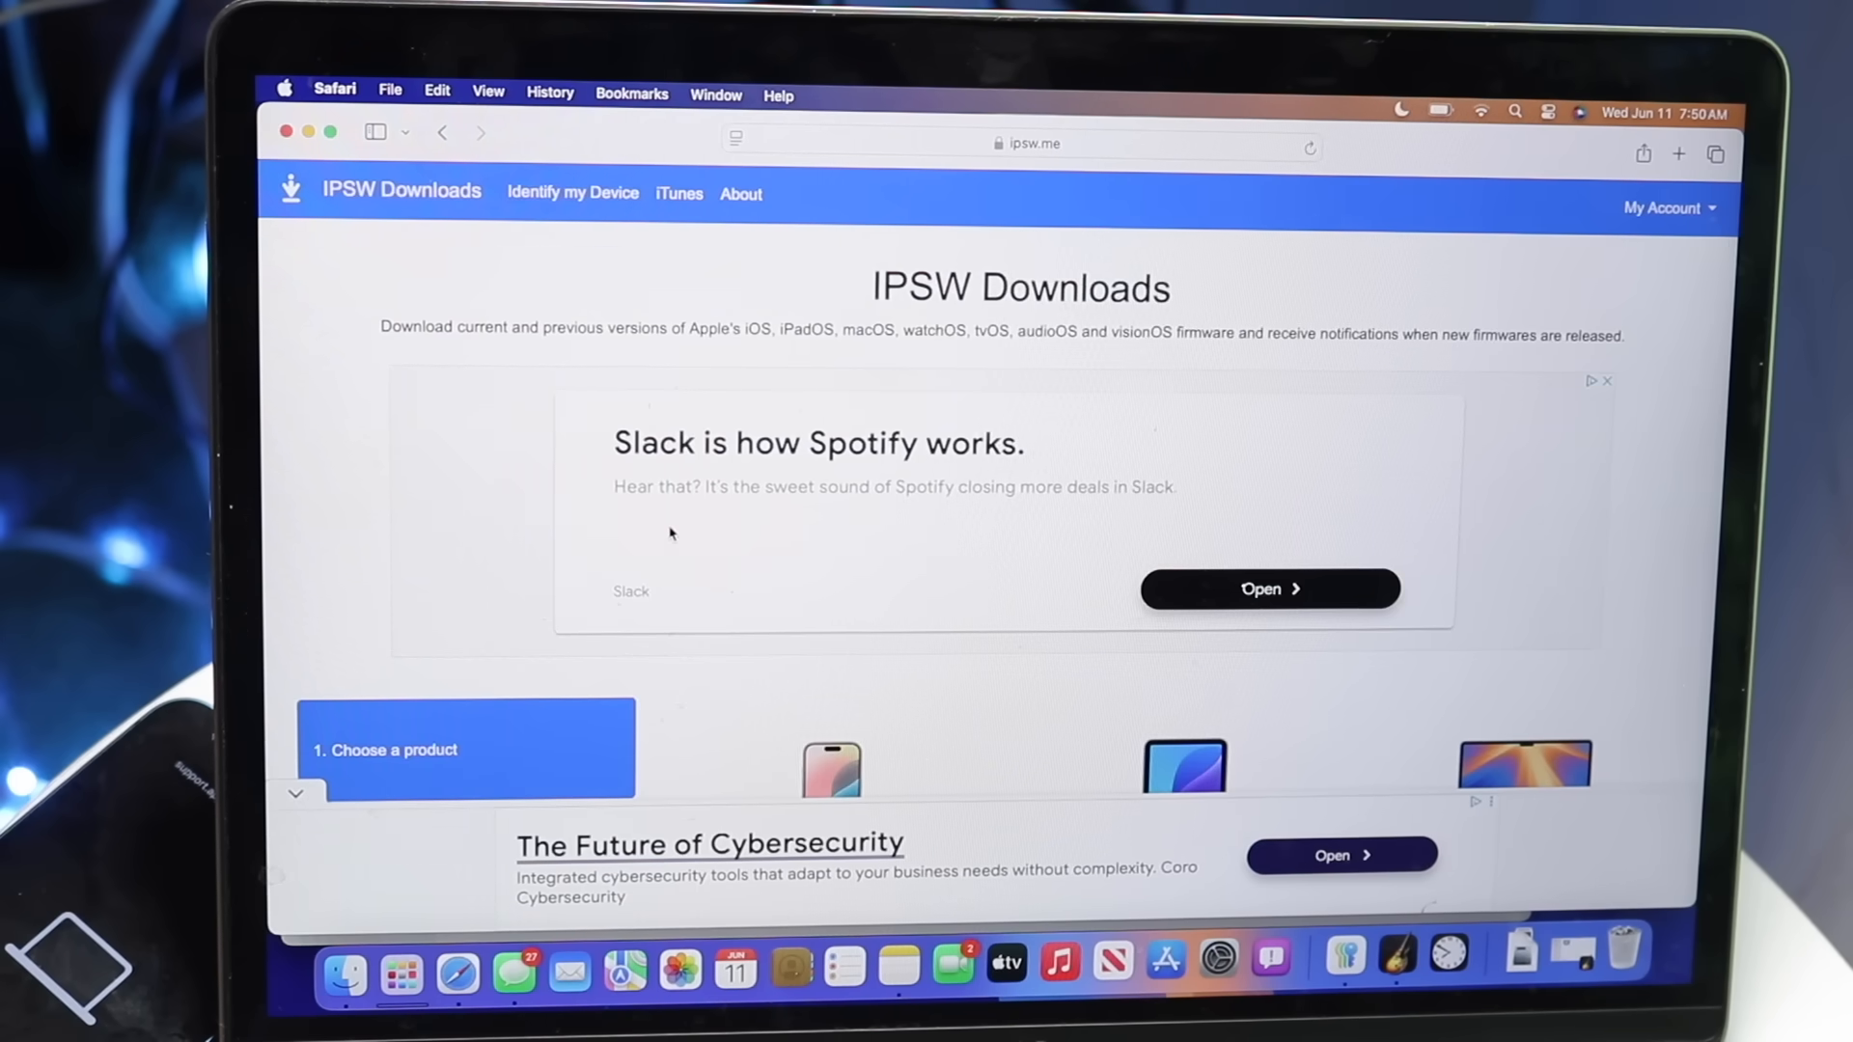
Dismiss the ad and choose iPhone 13 mini from the IPSW Downloads model grid.
scroll(down, 3)
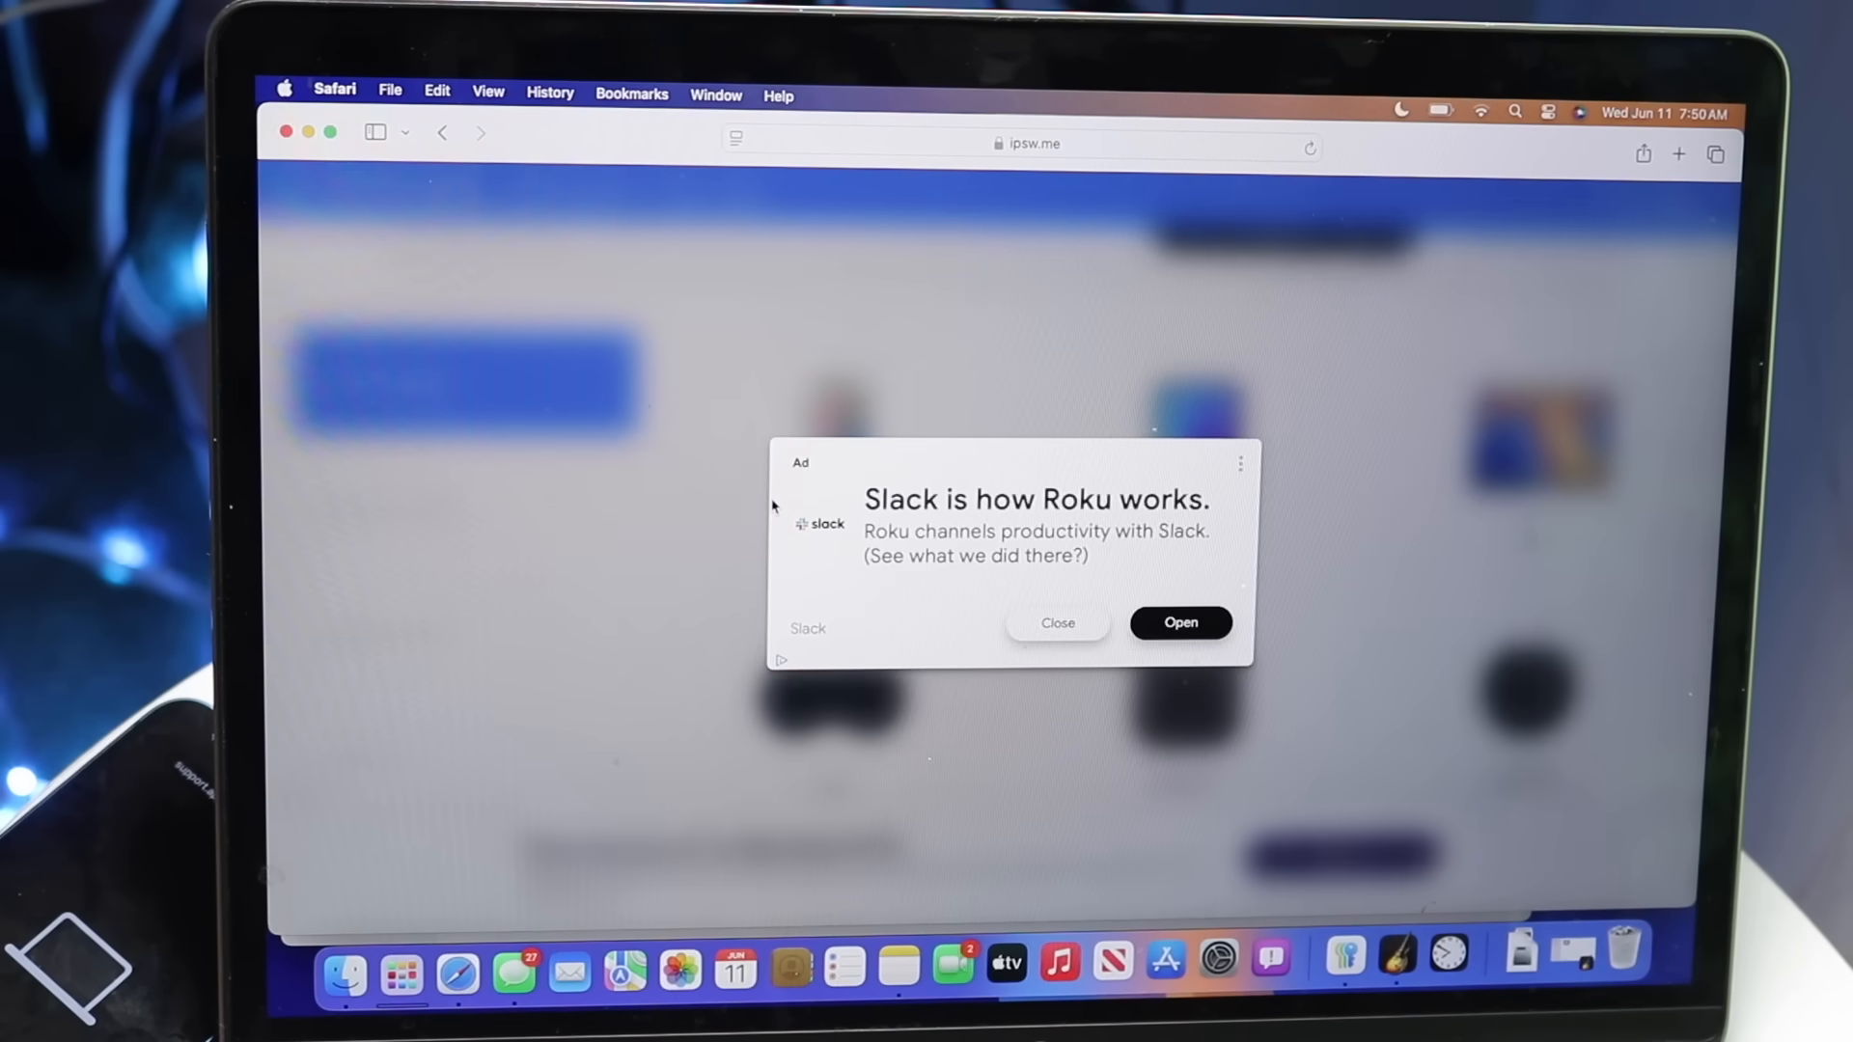
mouse_move(842, 629)
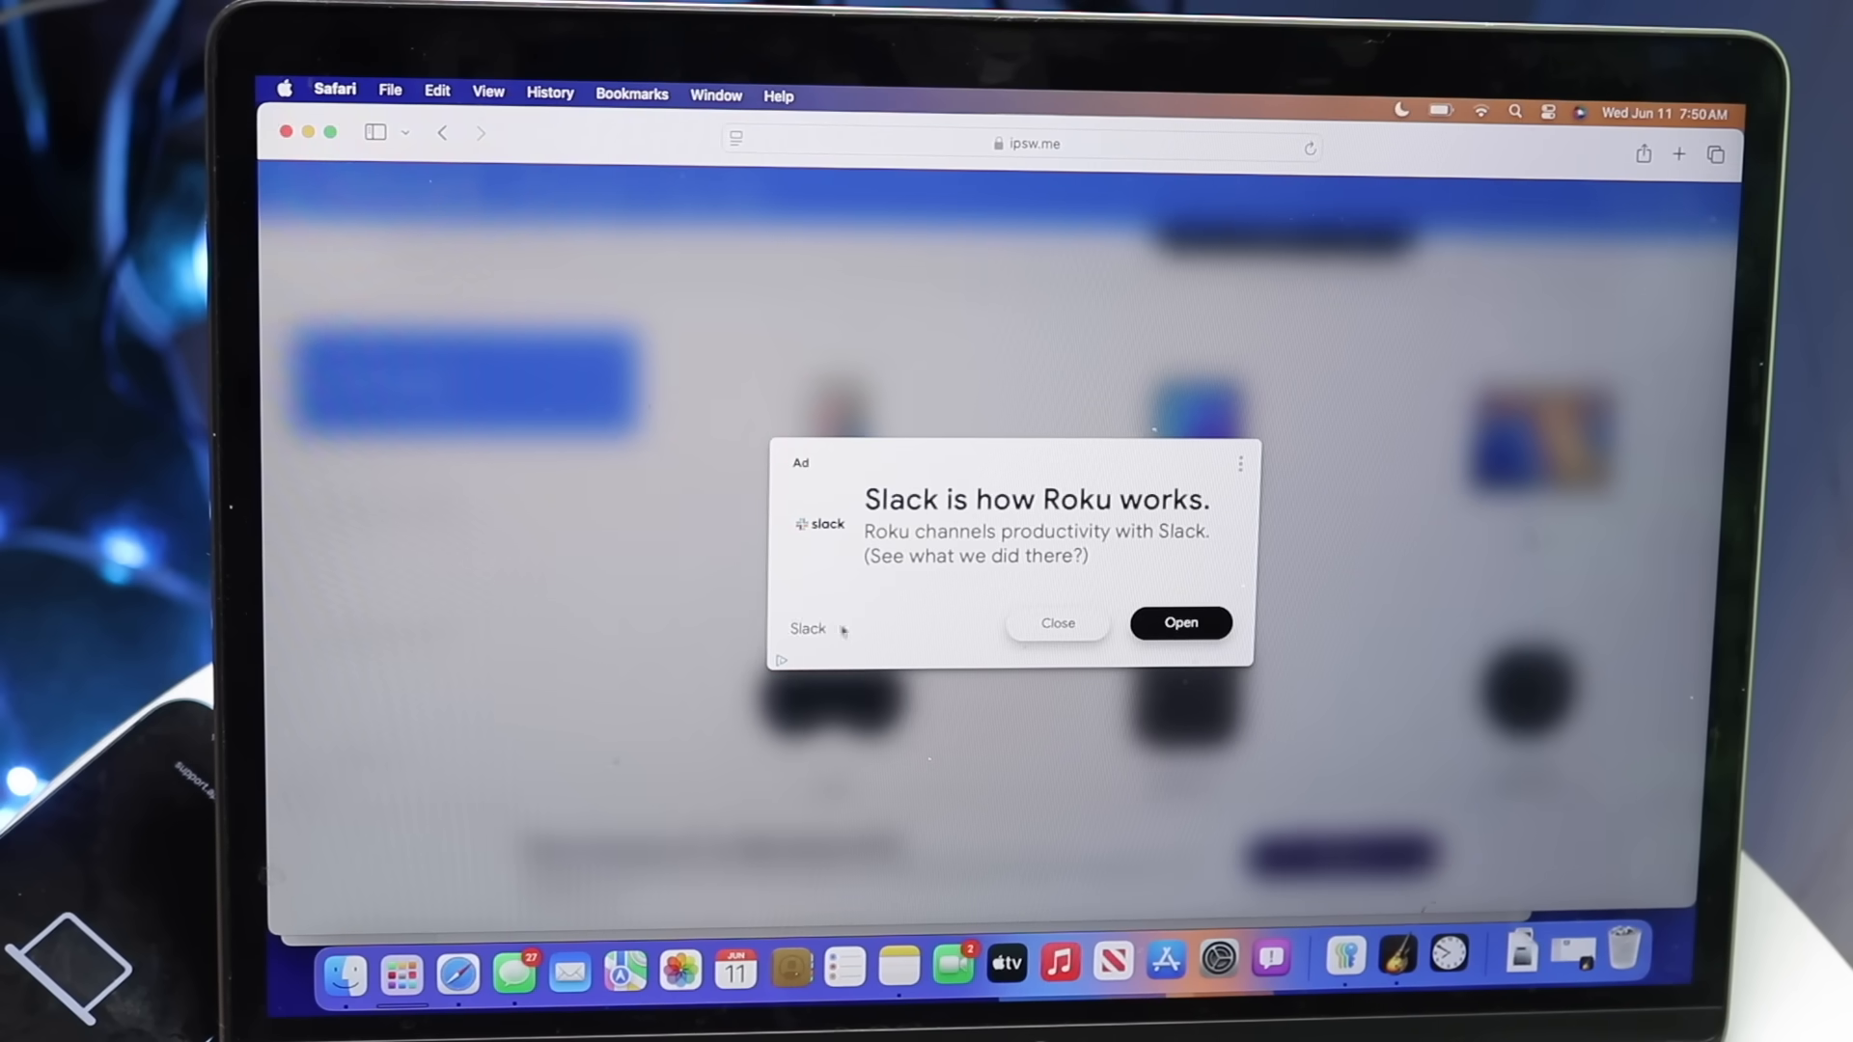
click(1056, 623)
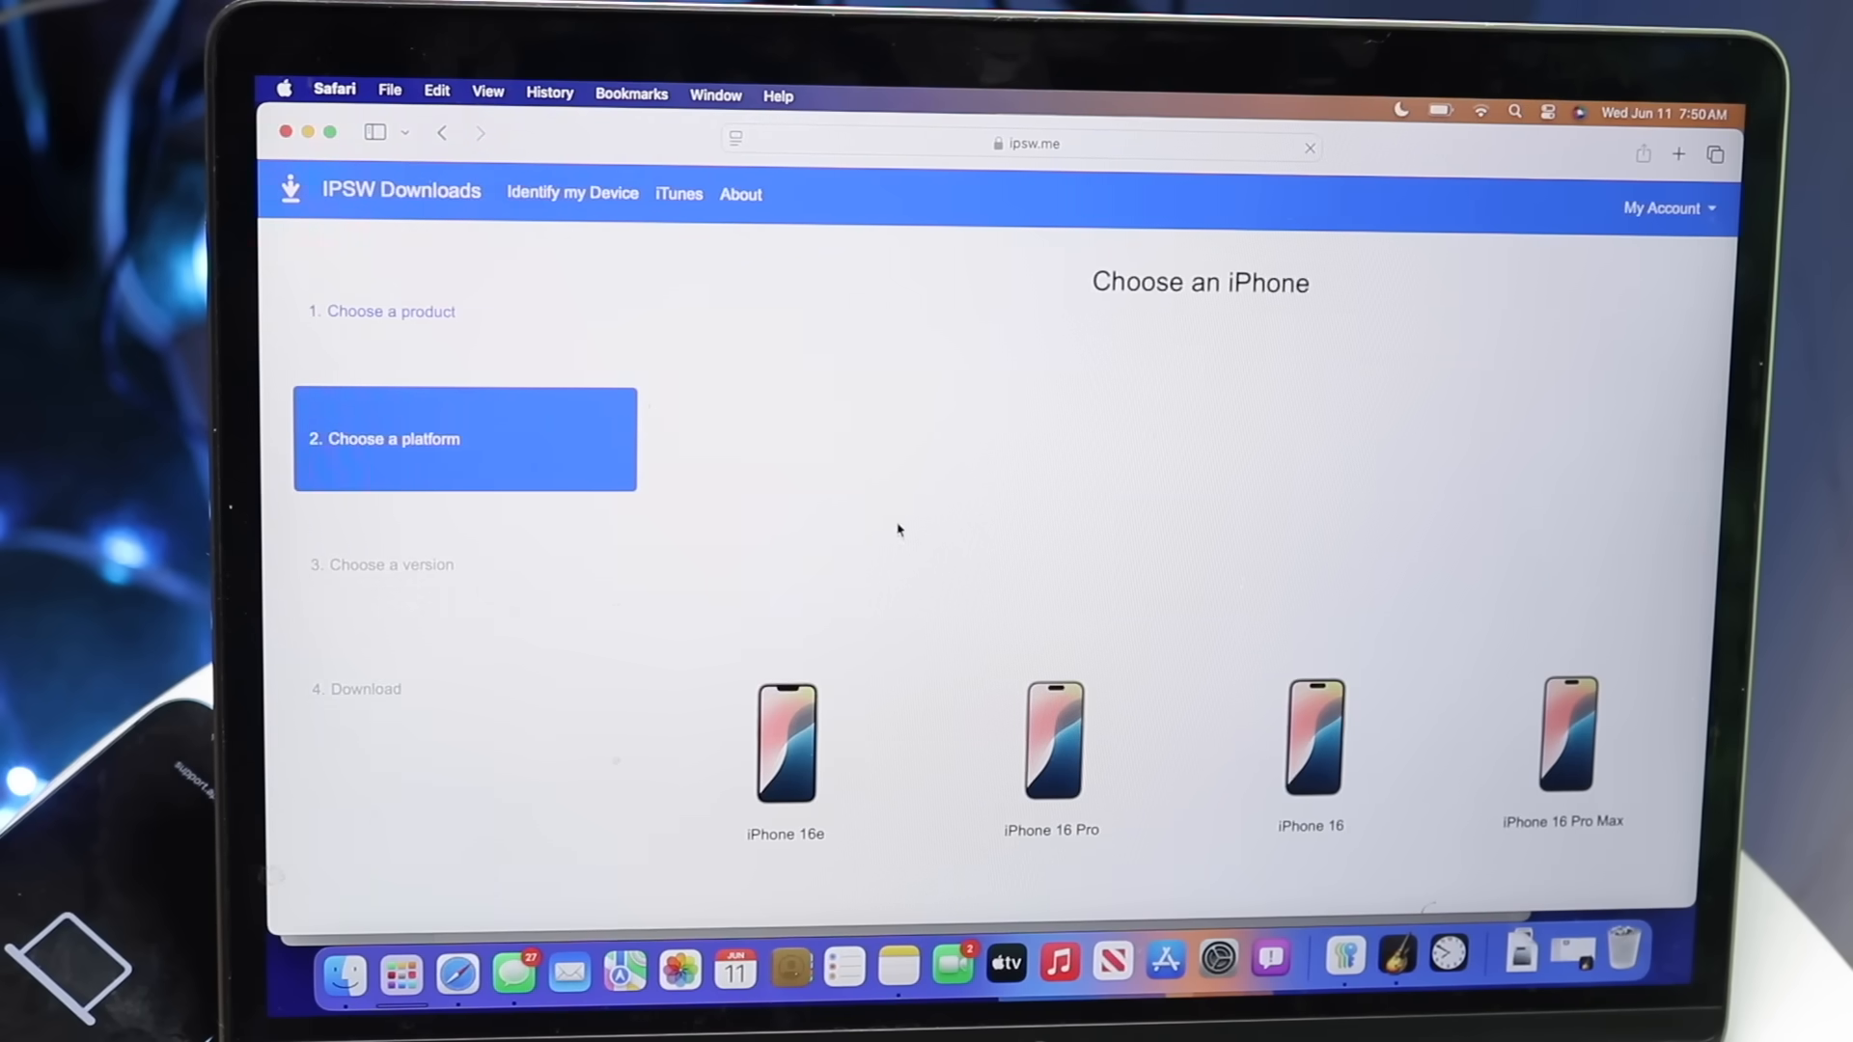
scroll(down, 3)
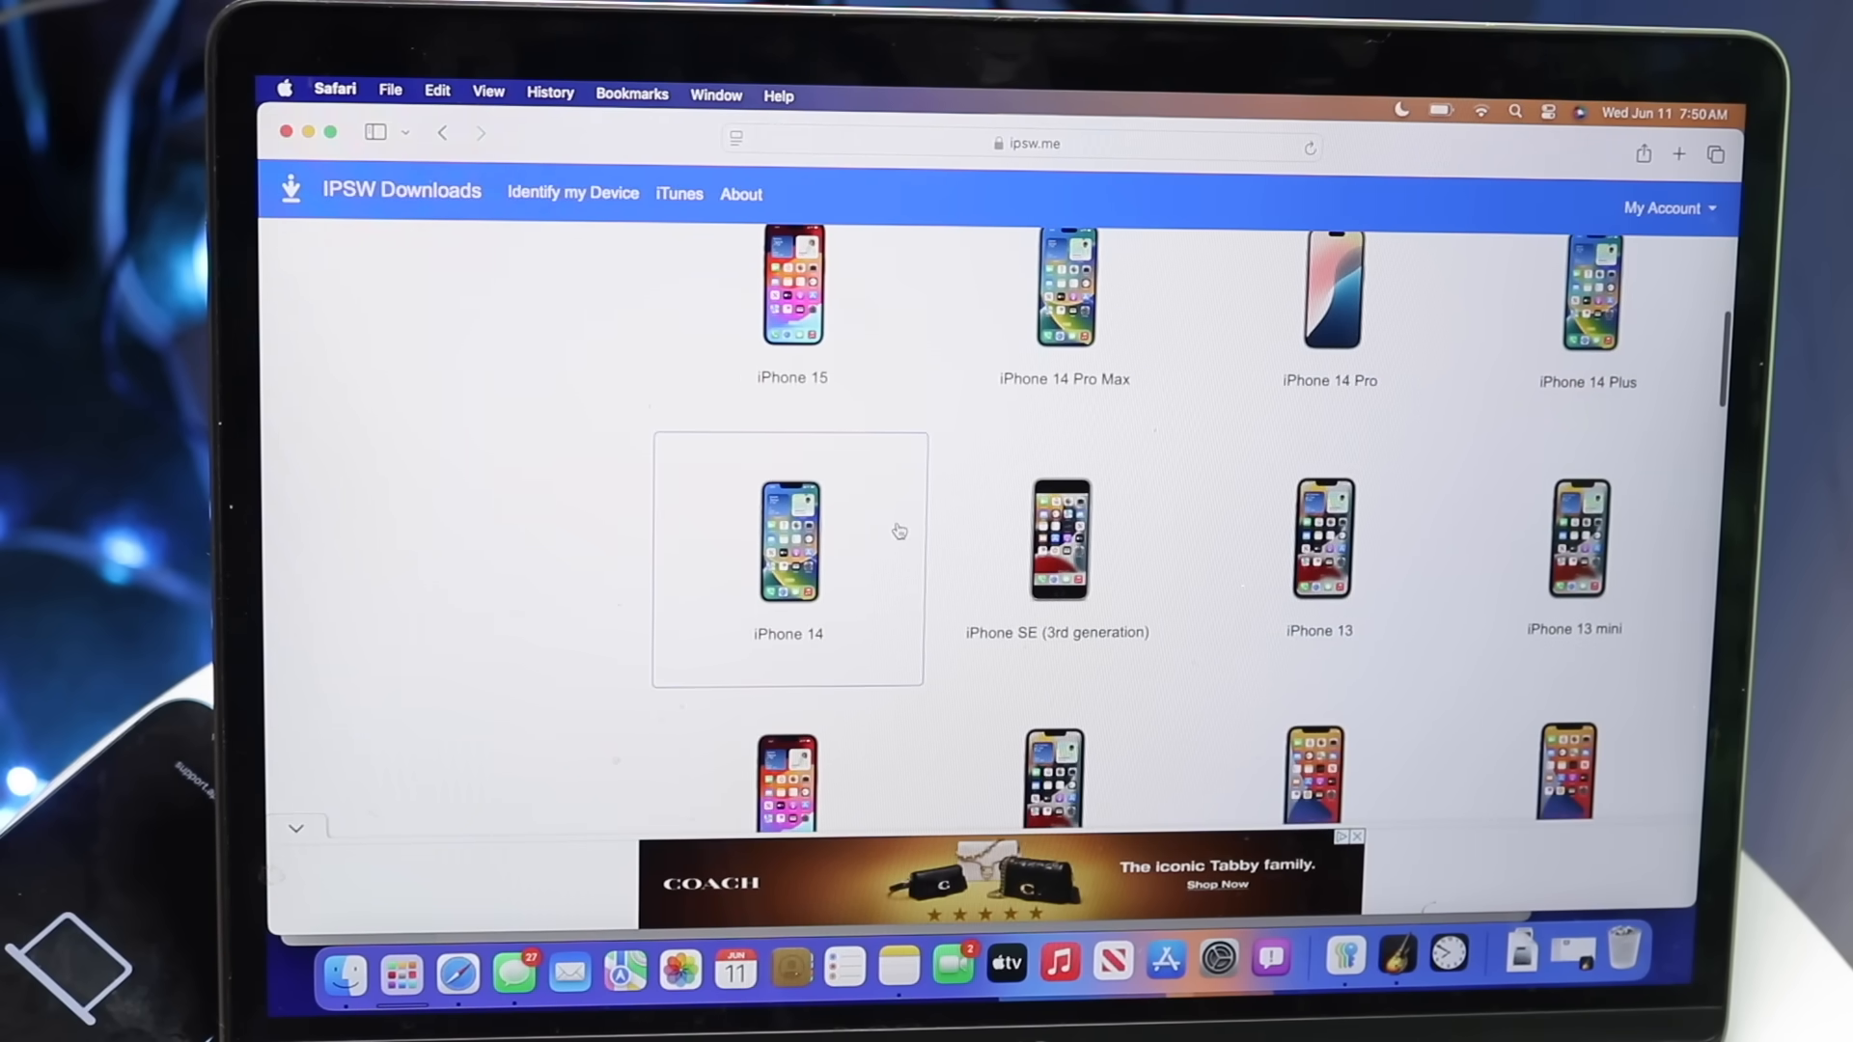
mouse_move(1571, 544)
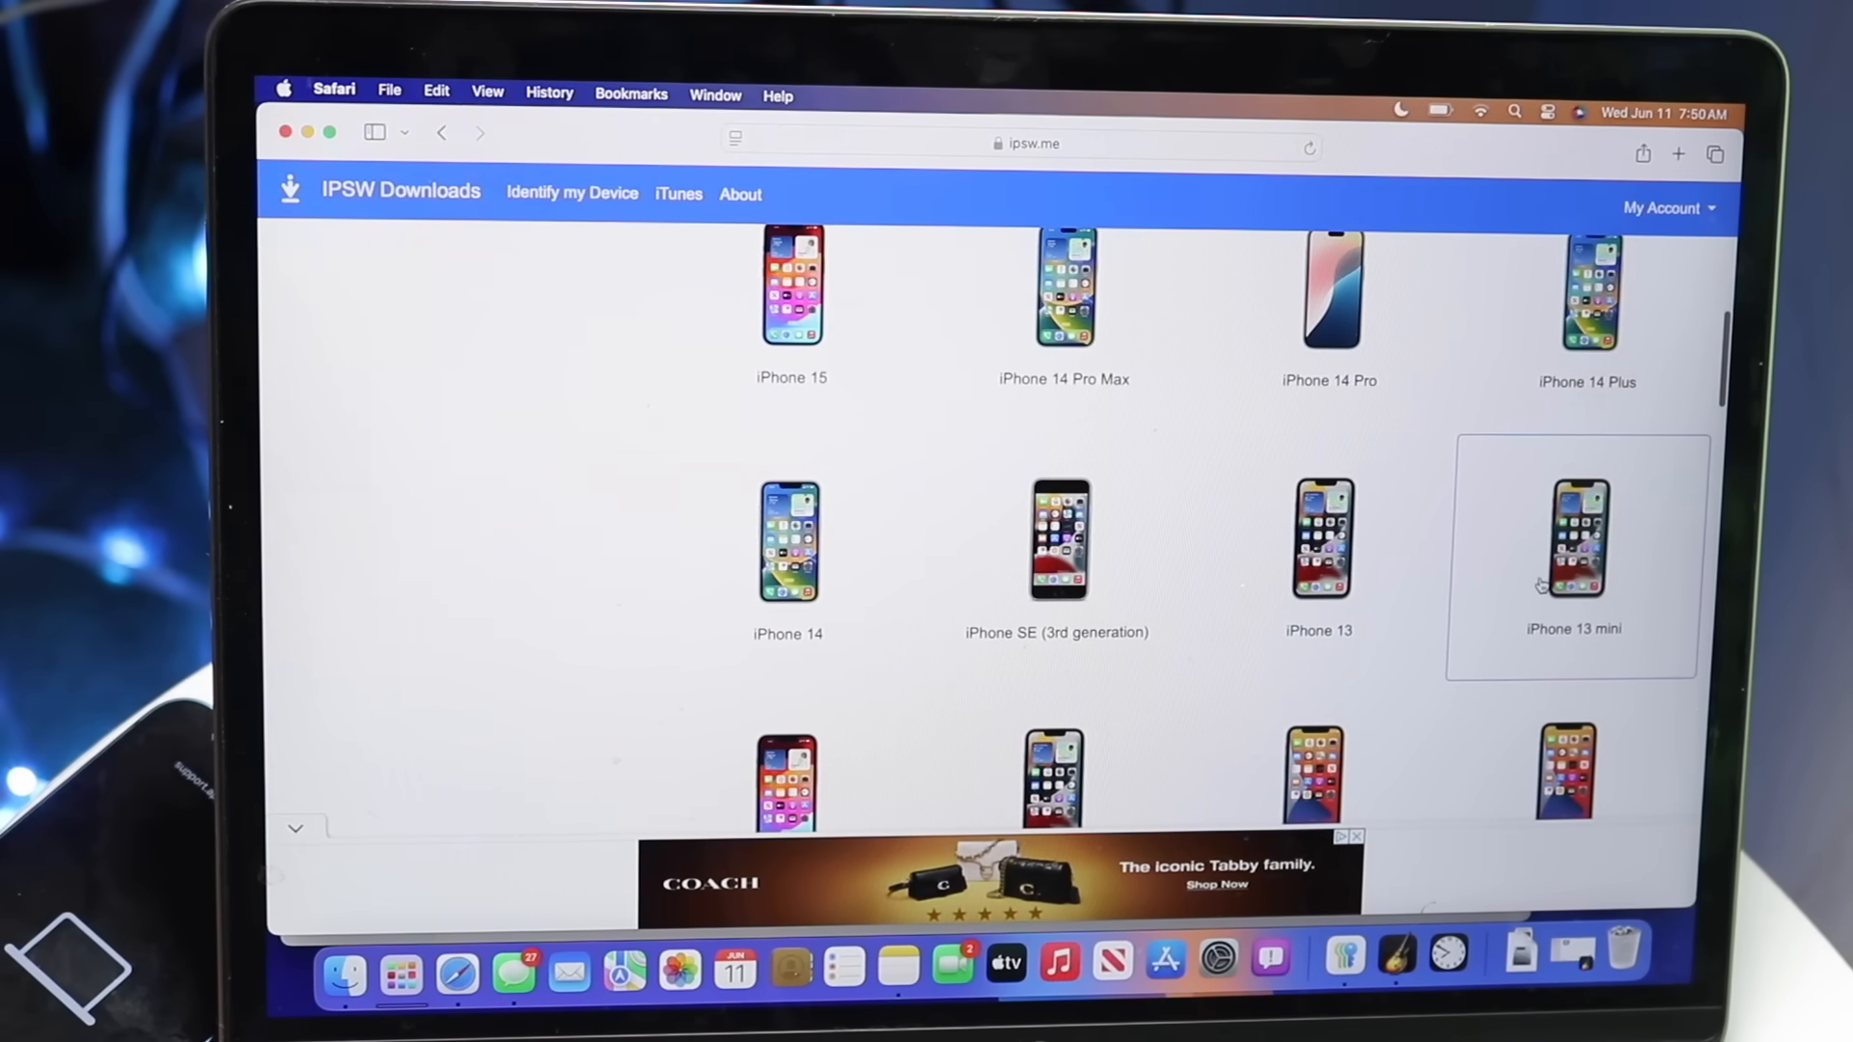
click(1571, 540)
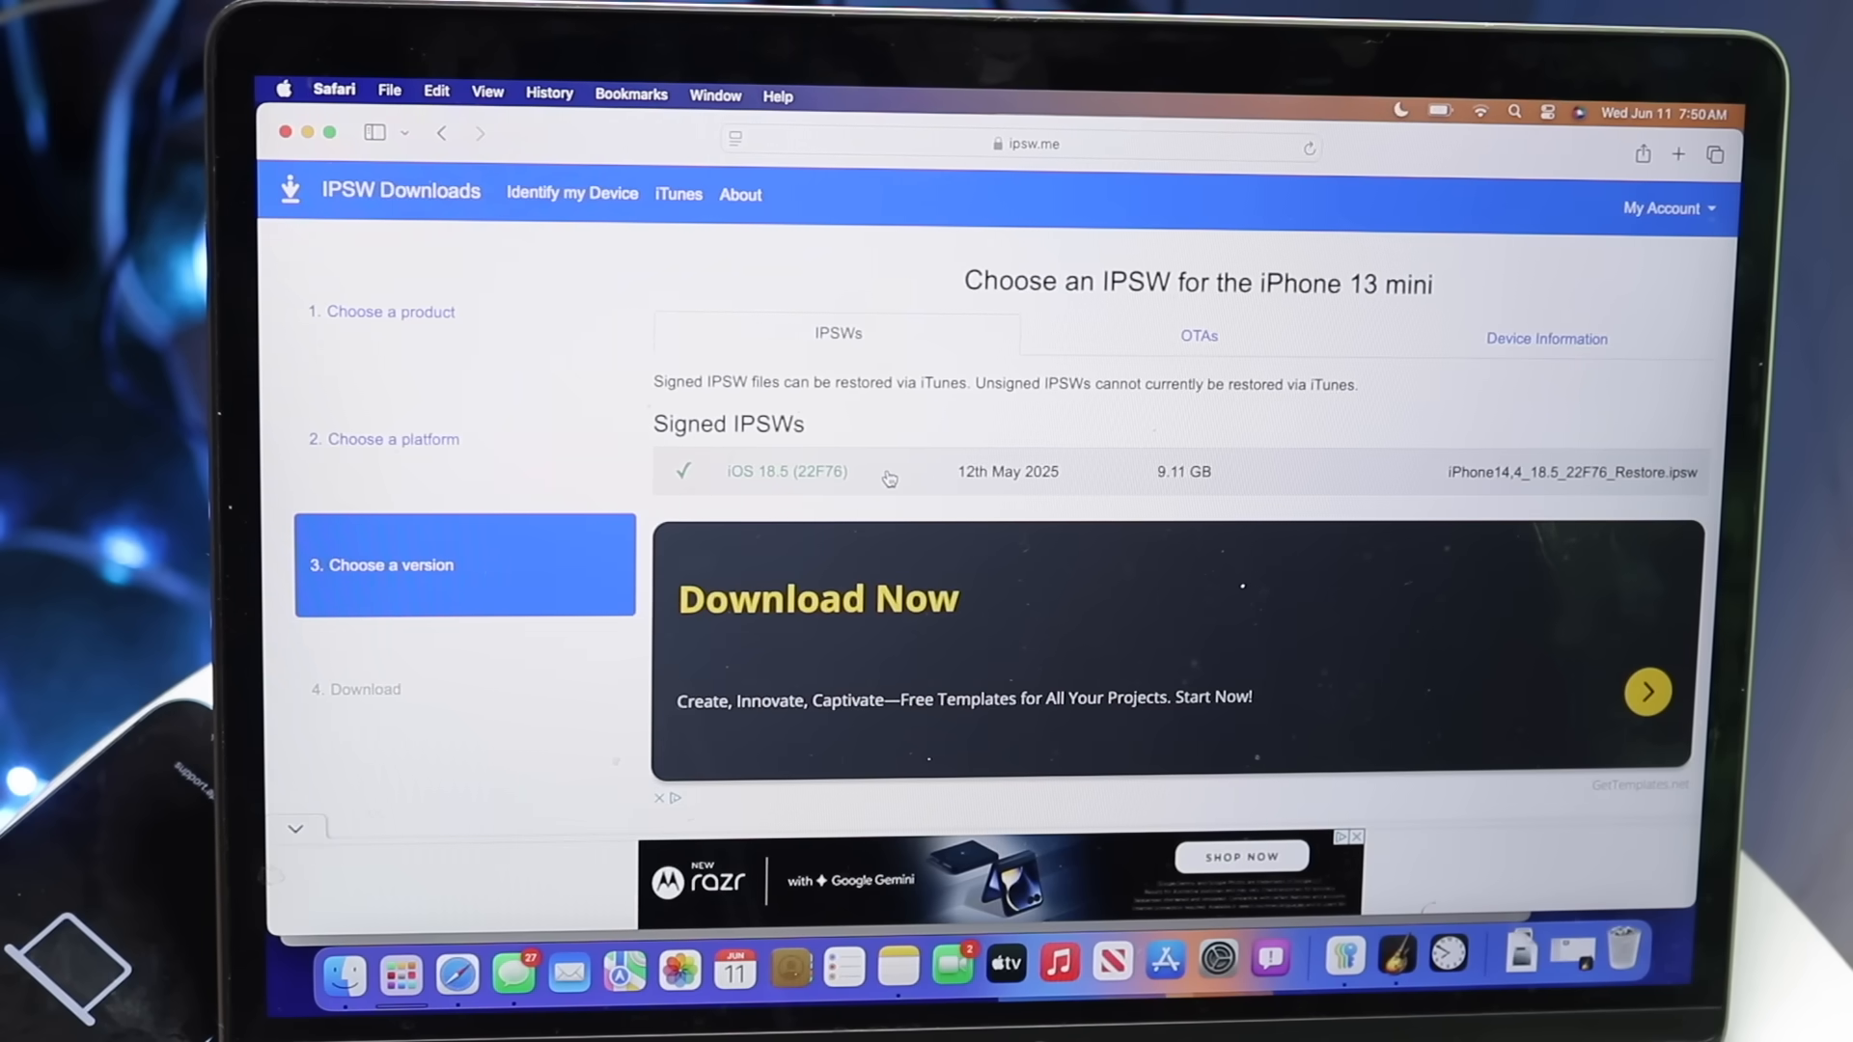
Select iOS 18.5 (22F76), start the 9.11 GB download and allow downloads from ipsw.me.
click(785, 471)
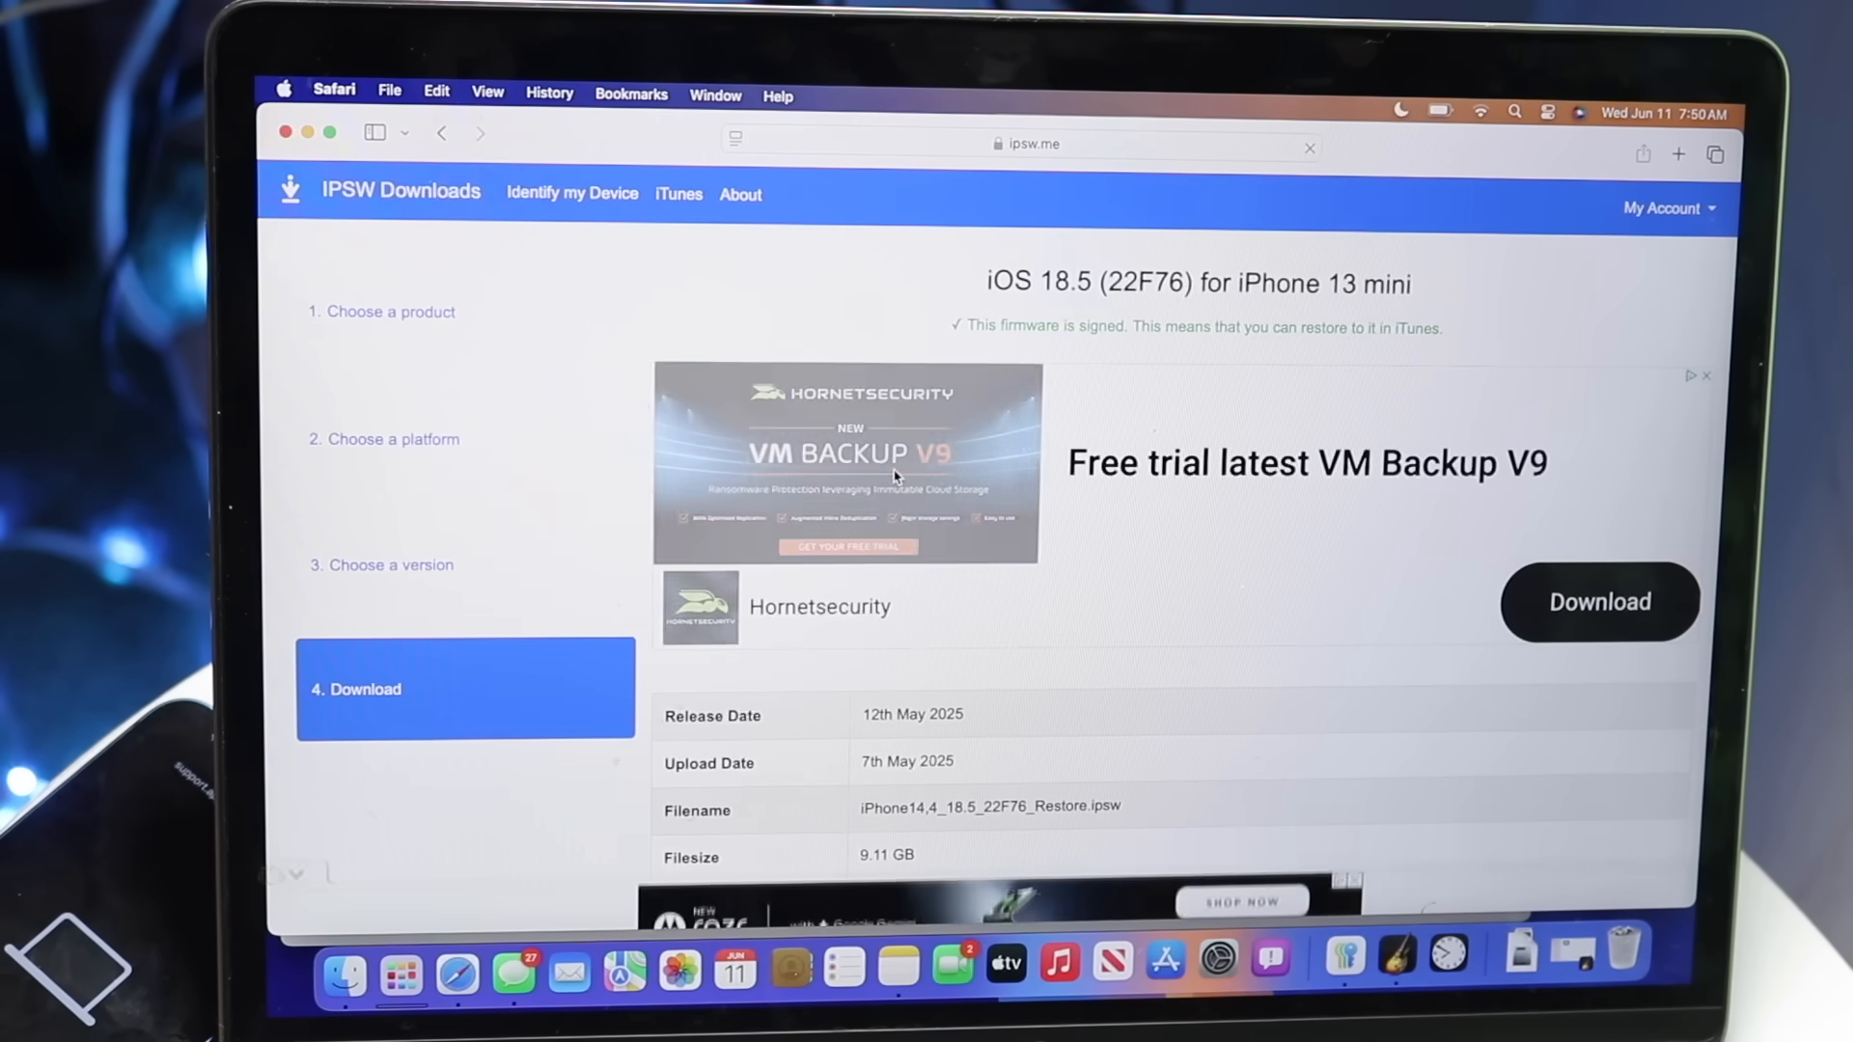
scroll(down, 3)
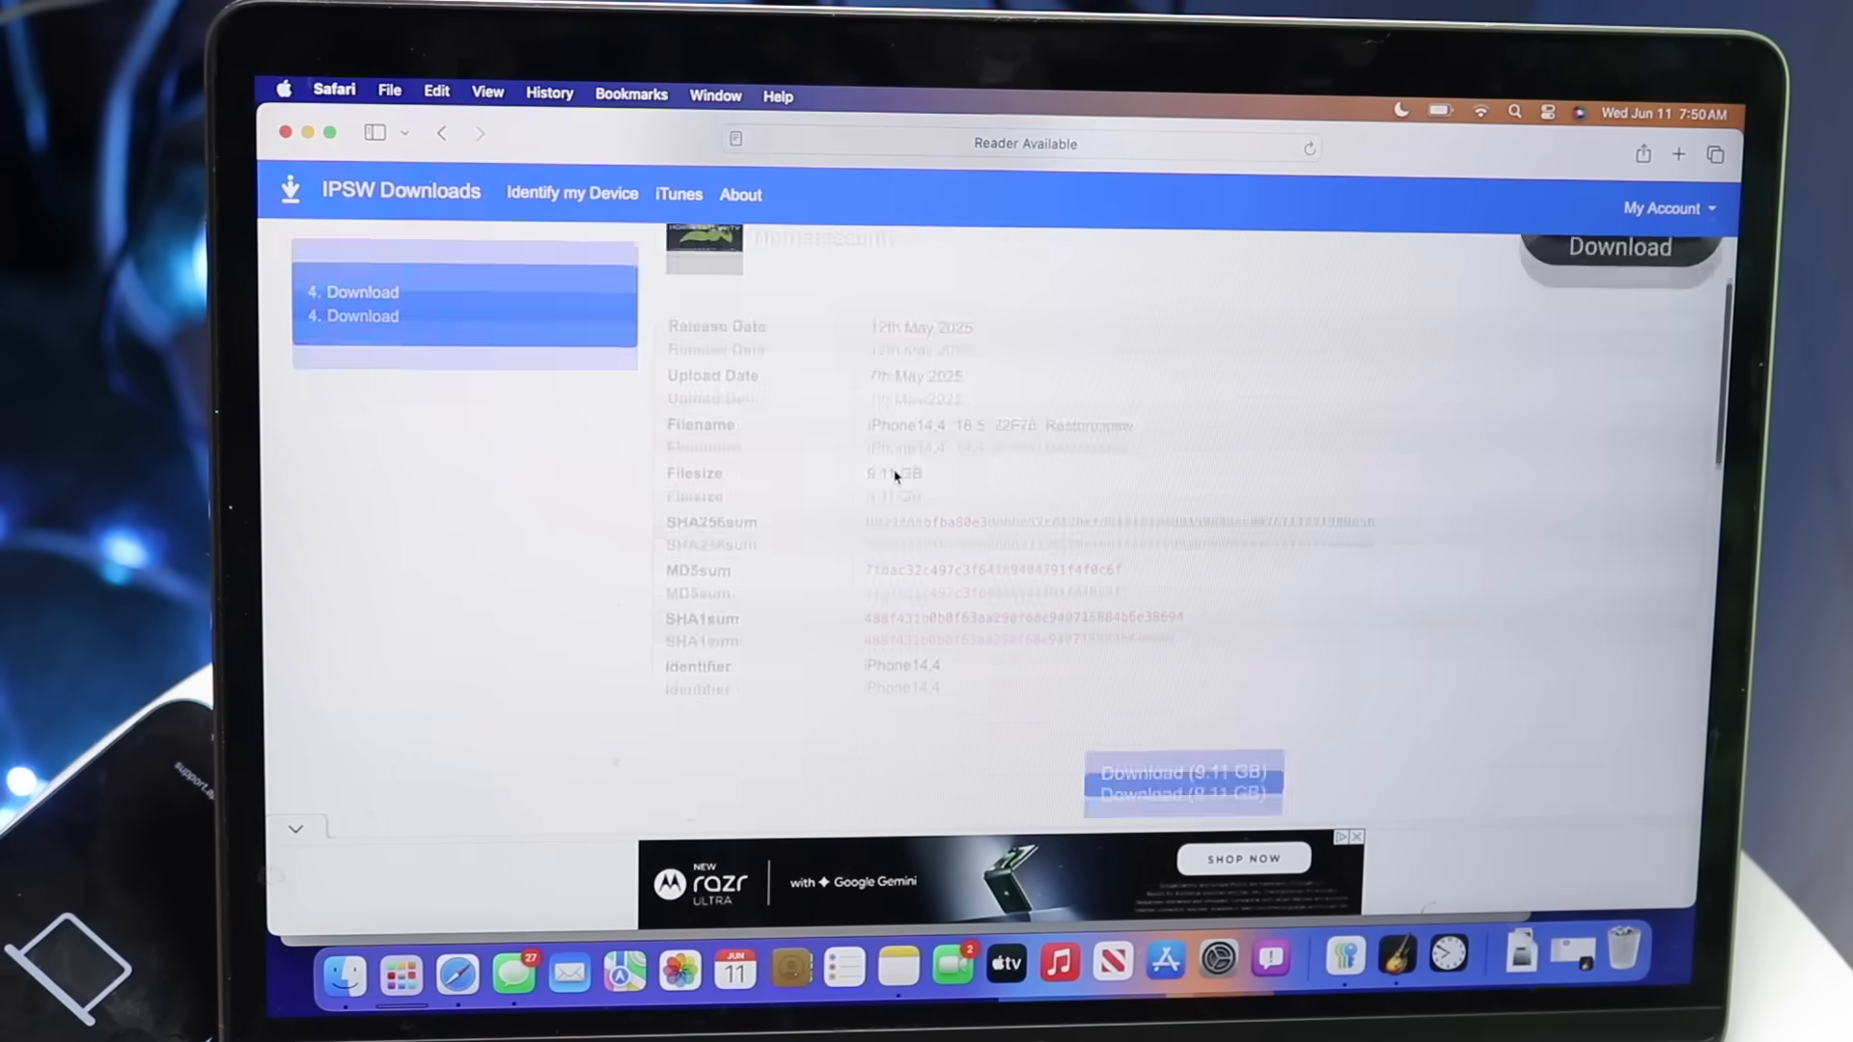
scroll(down, 3)
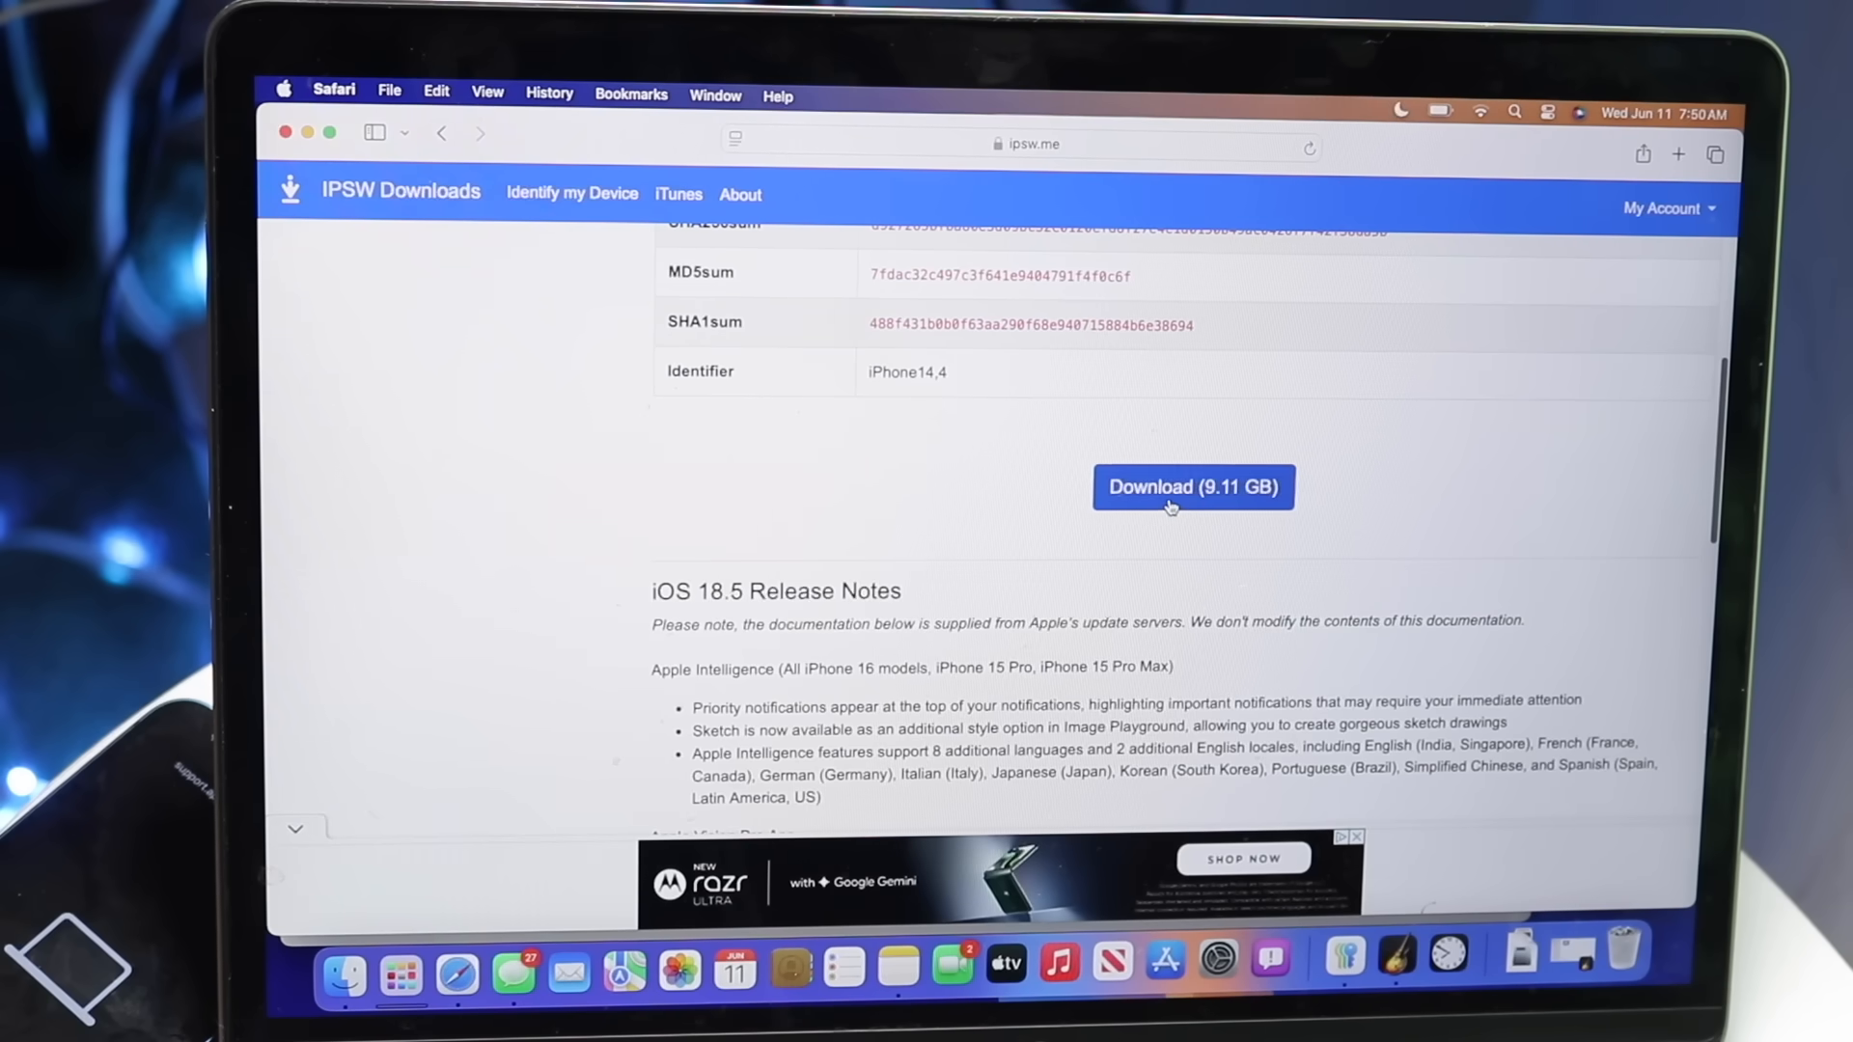
click(1193, 486)
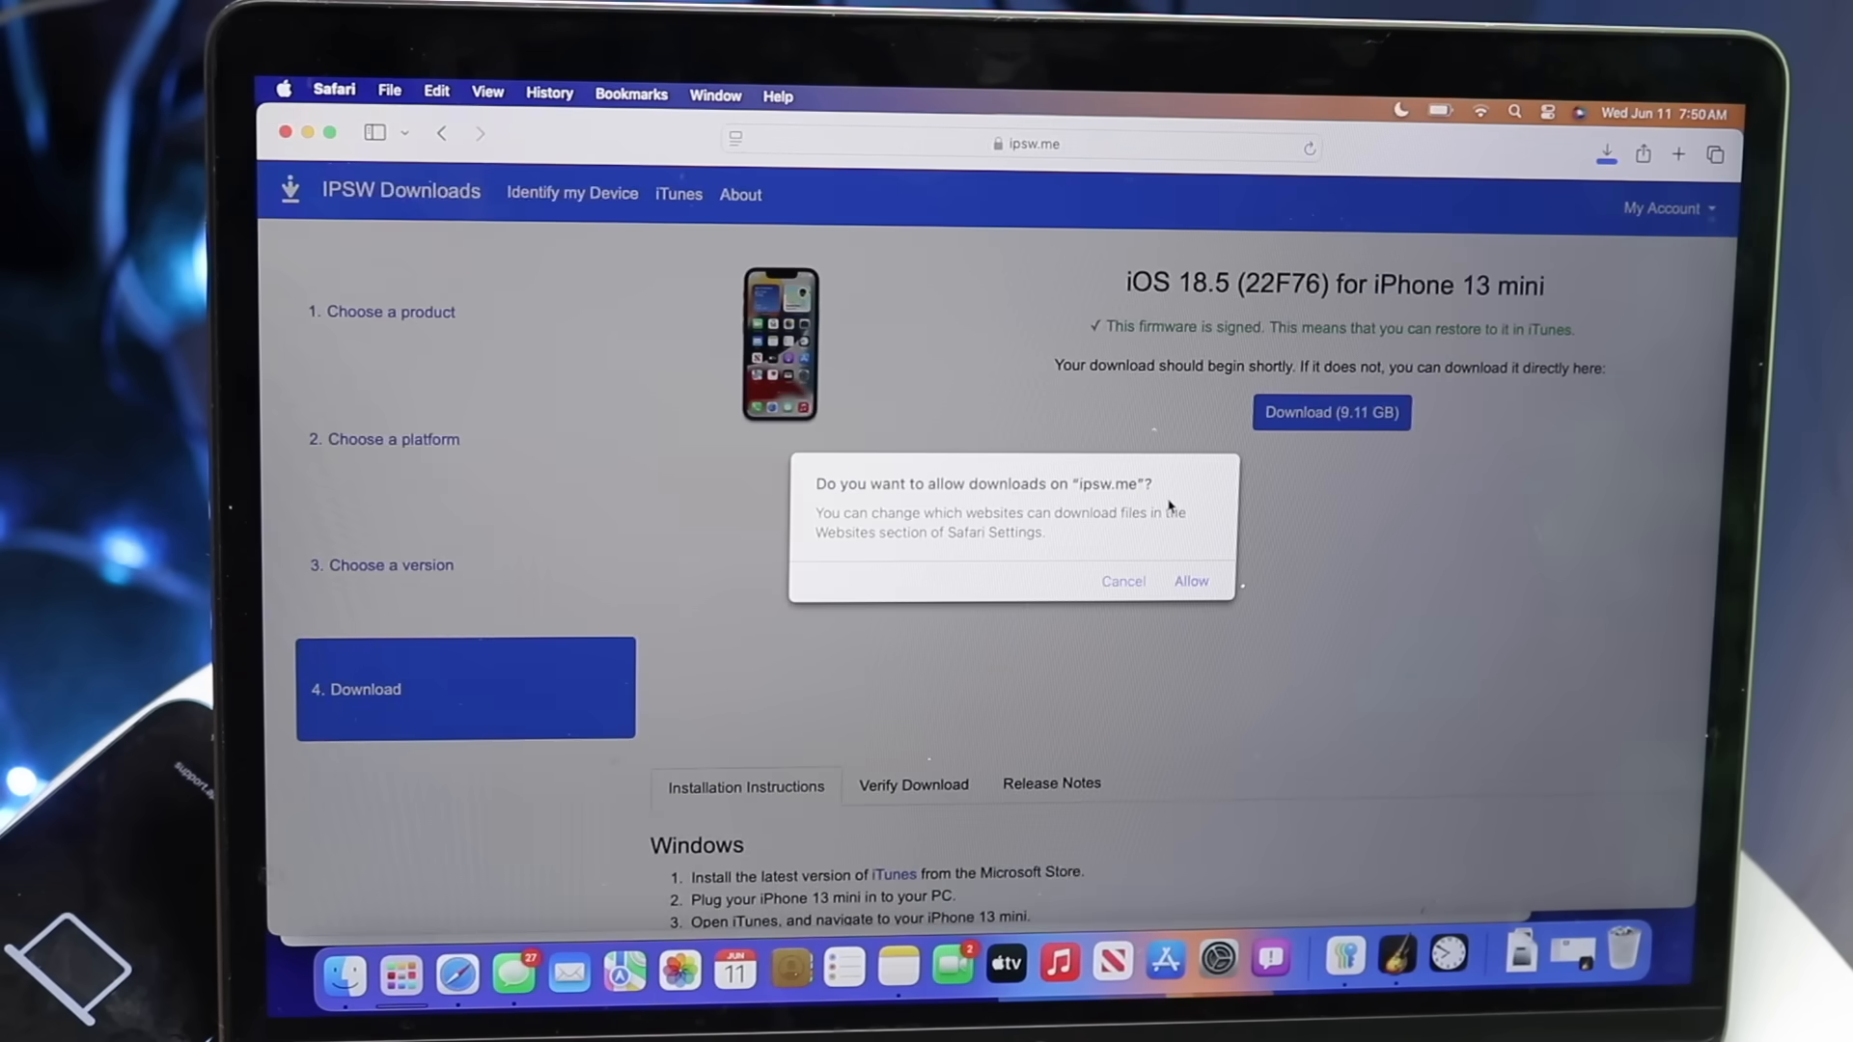
click(1191, 581)
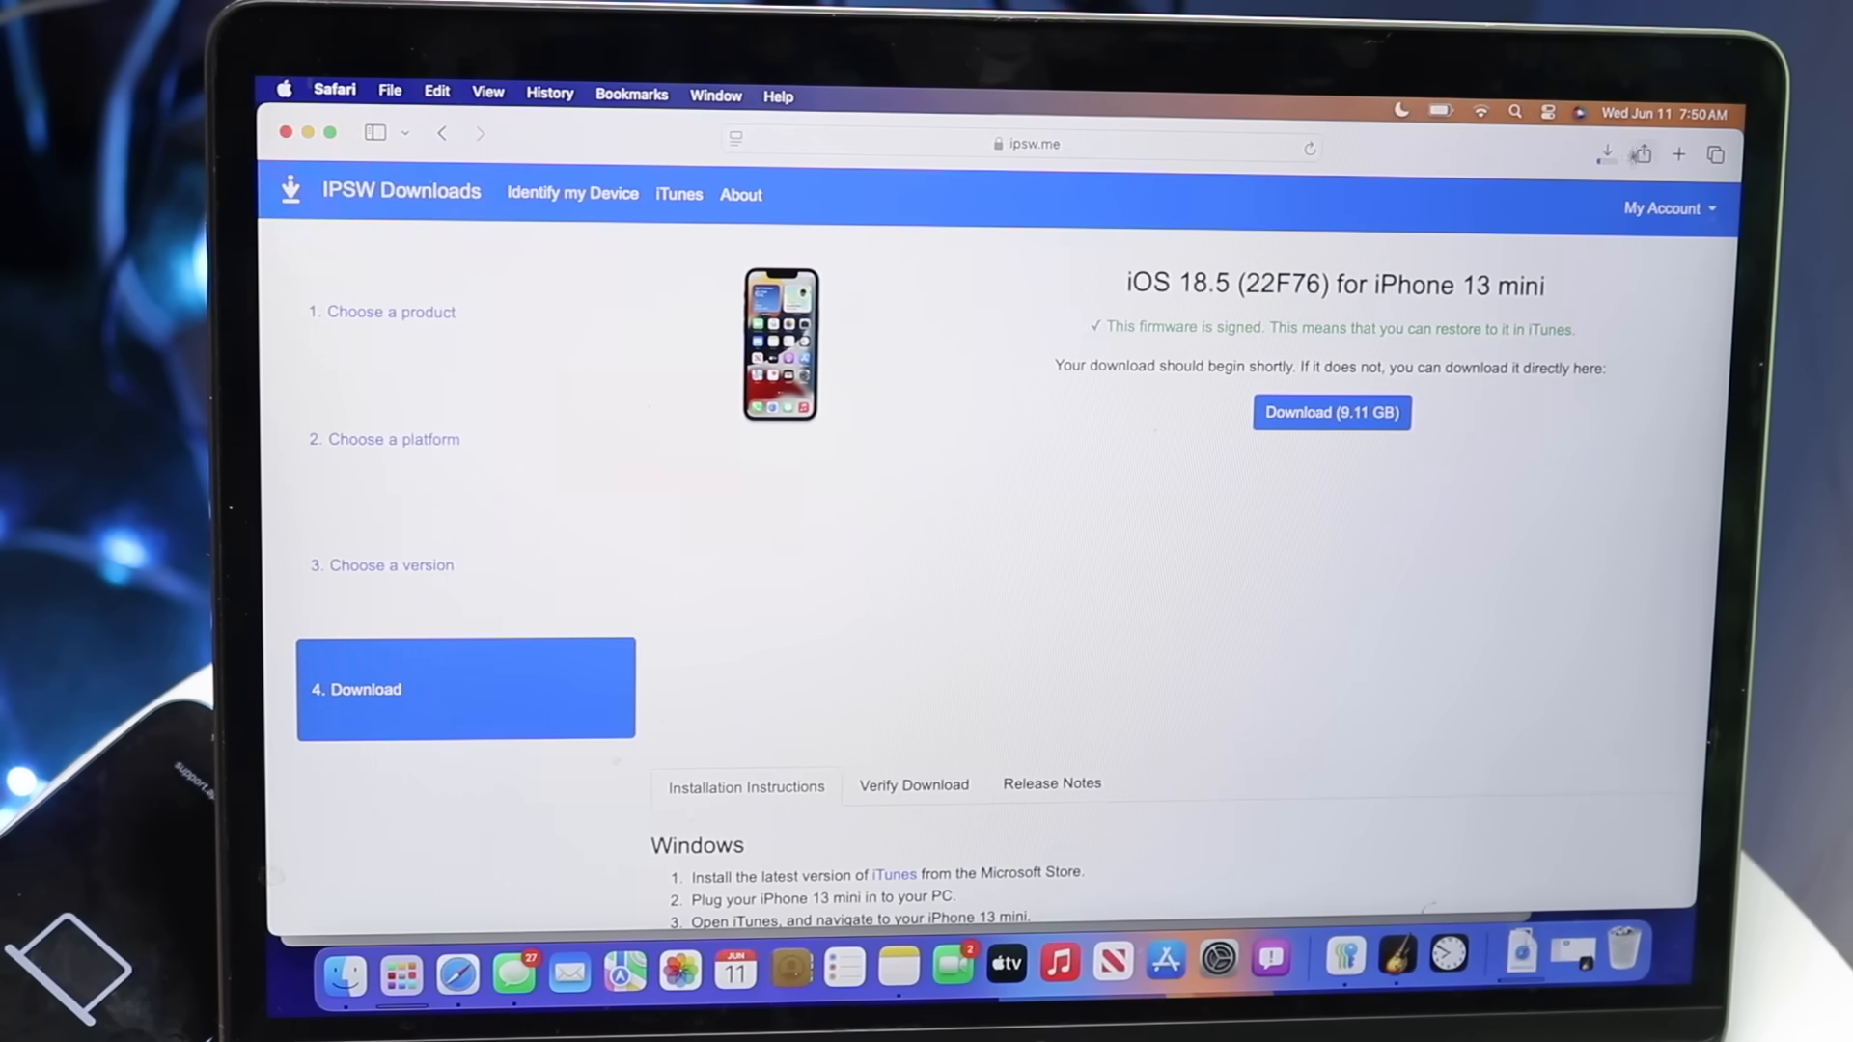
click(1606, 154)
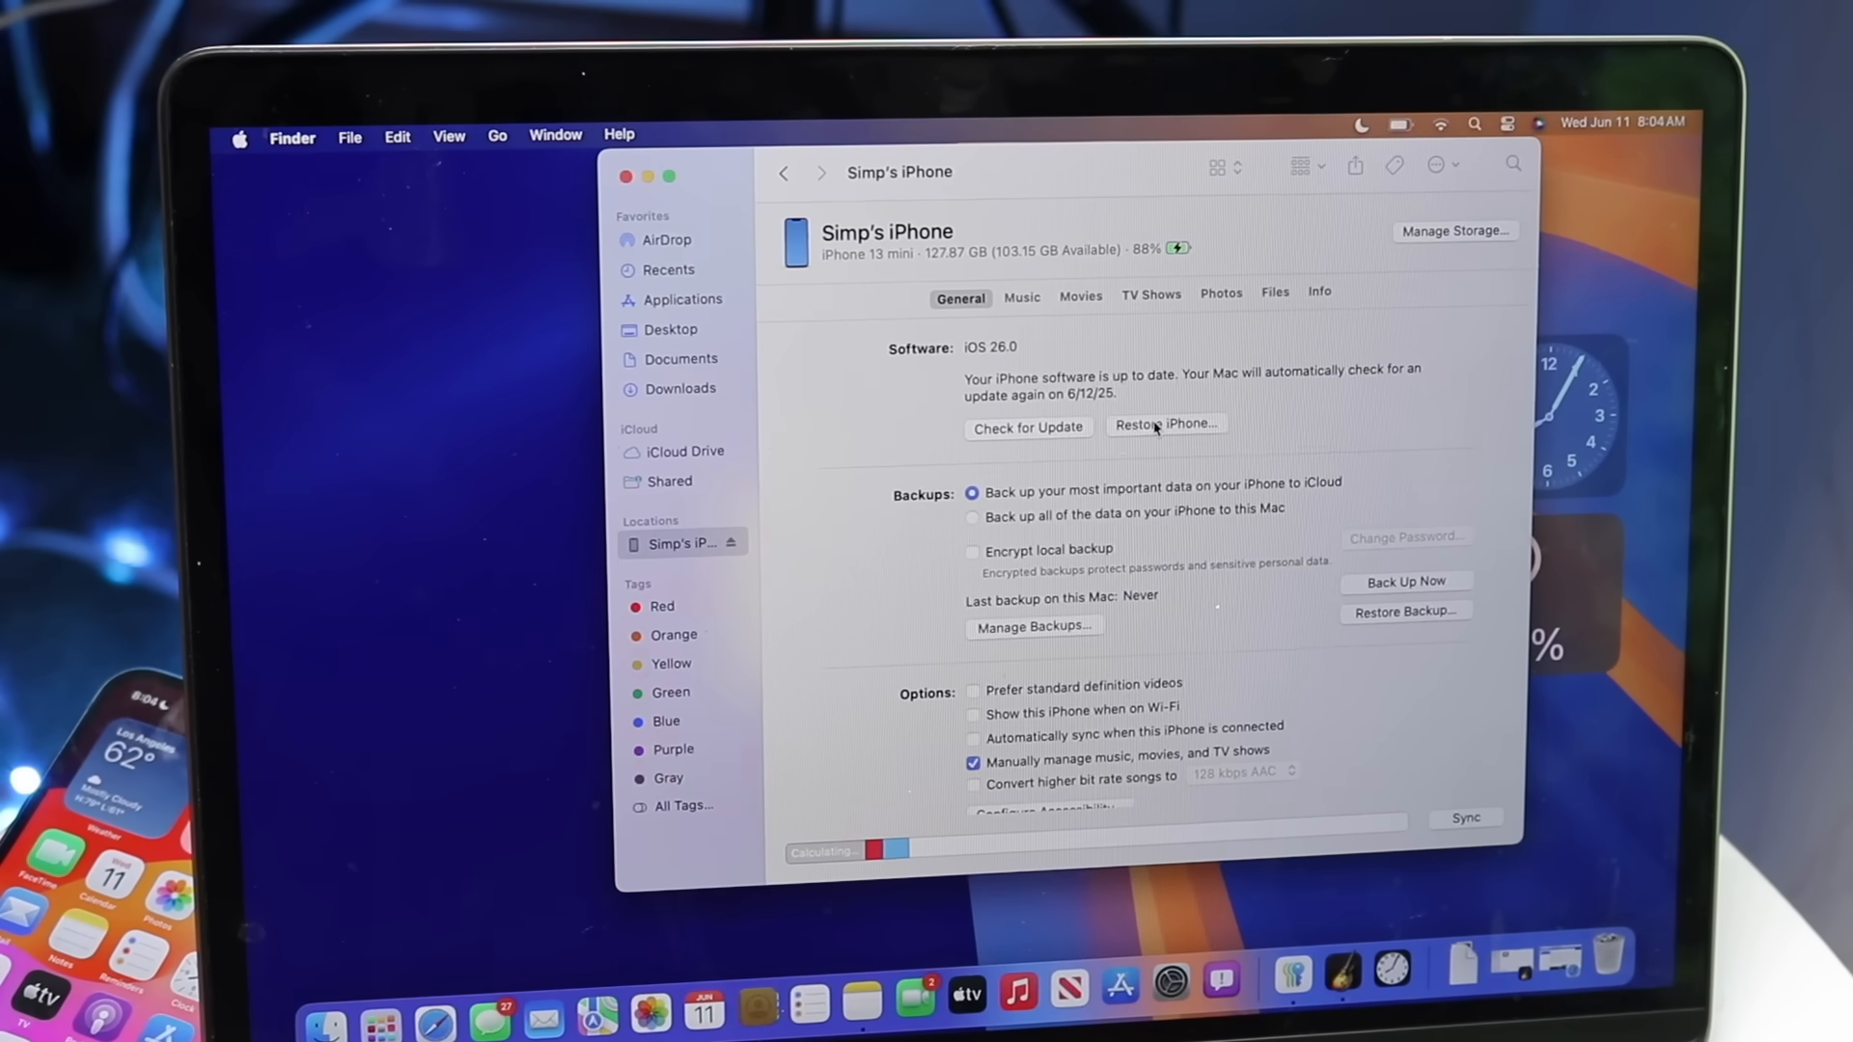
Attempt Restore iPhone, clear the Find My alert, turn off Find My iPhone, then restore with a chosen firmware file.
click(1164, 424)
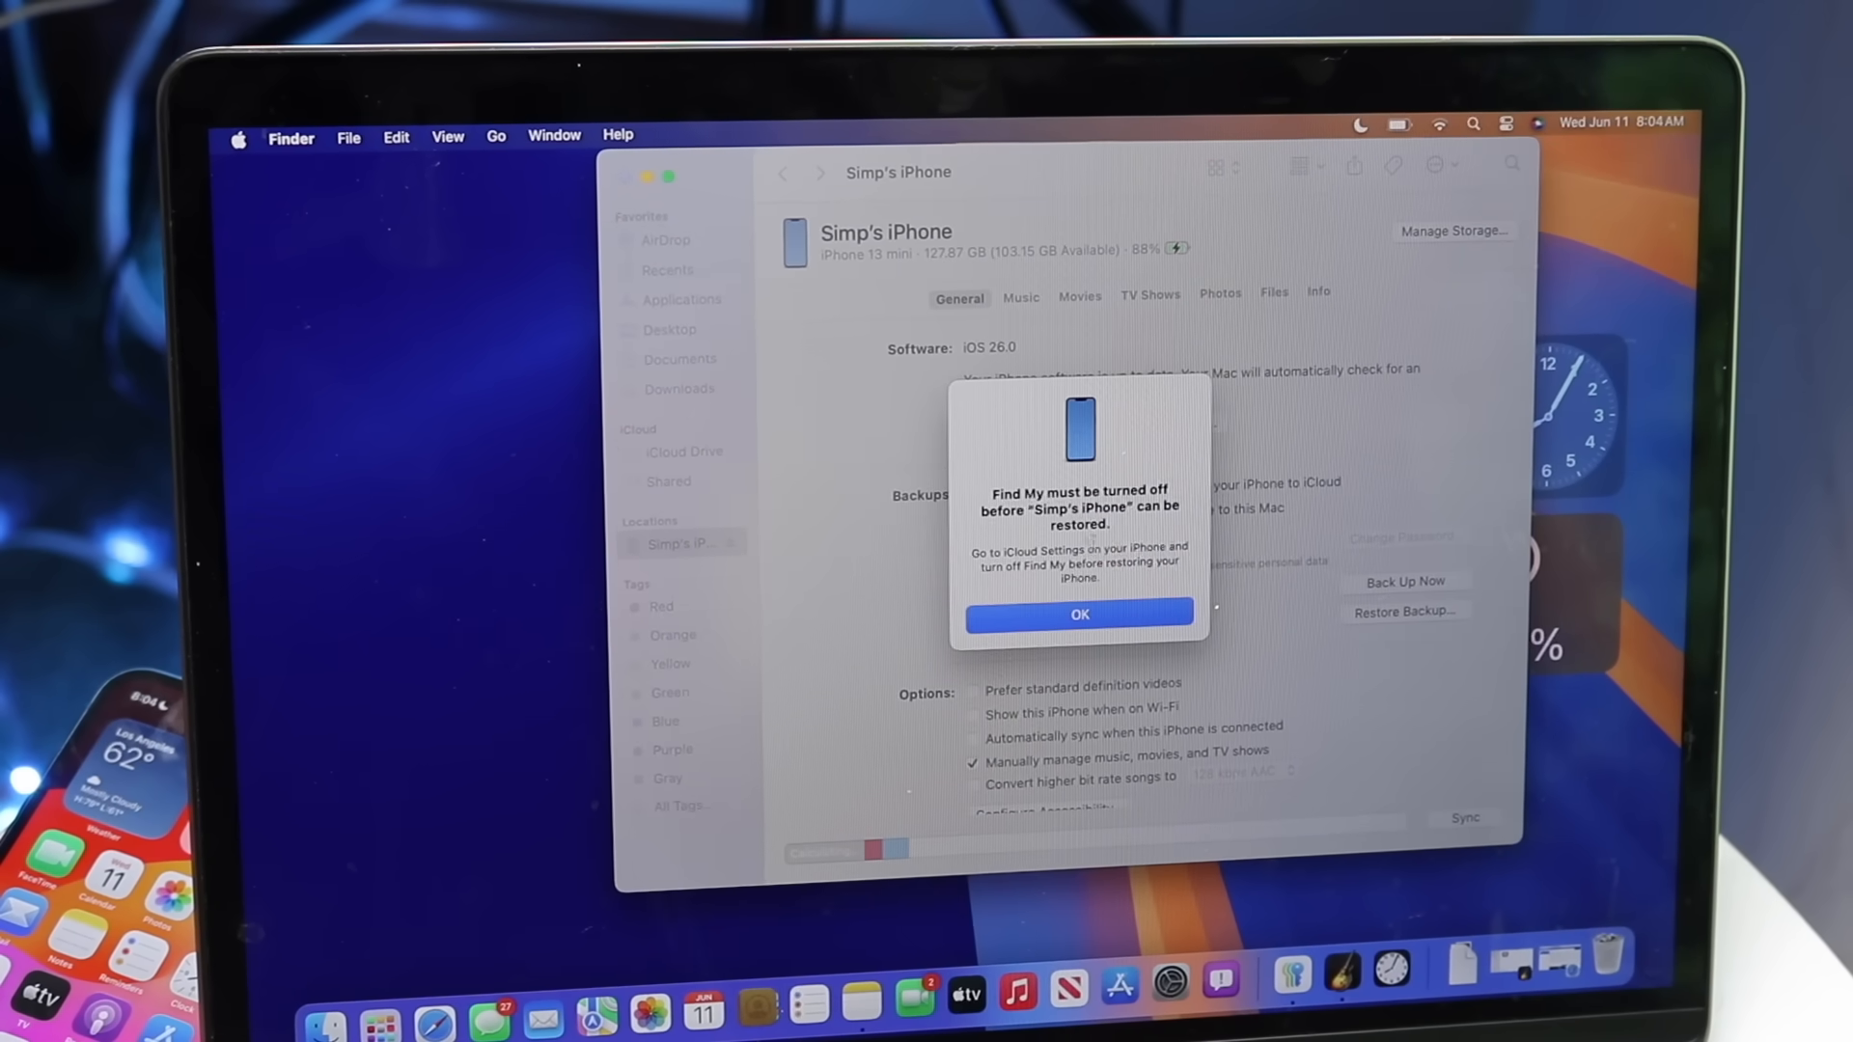
click(1077, 614)
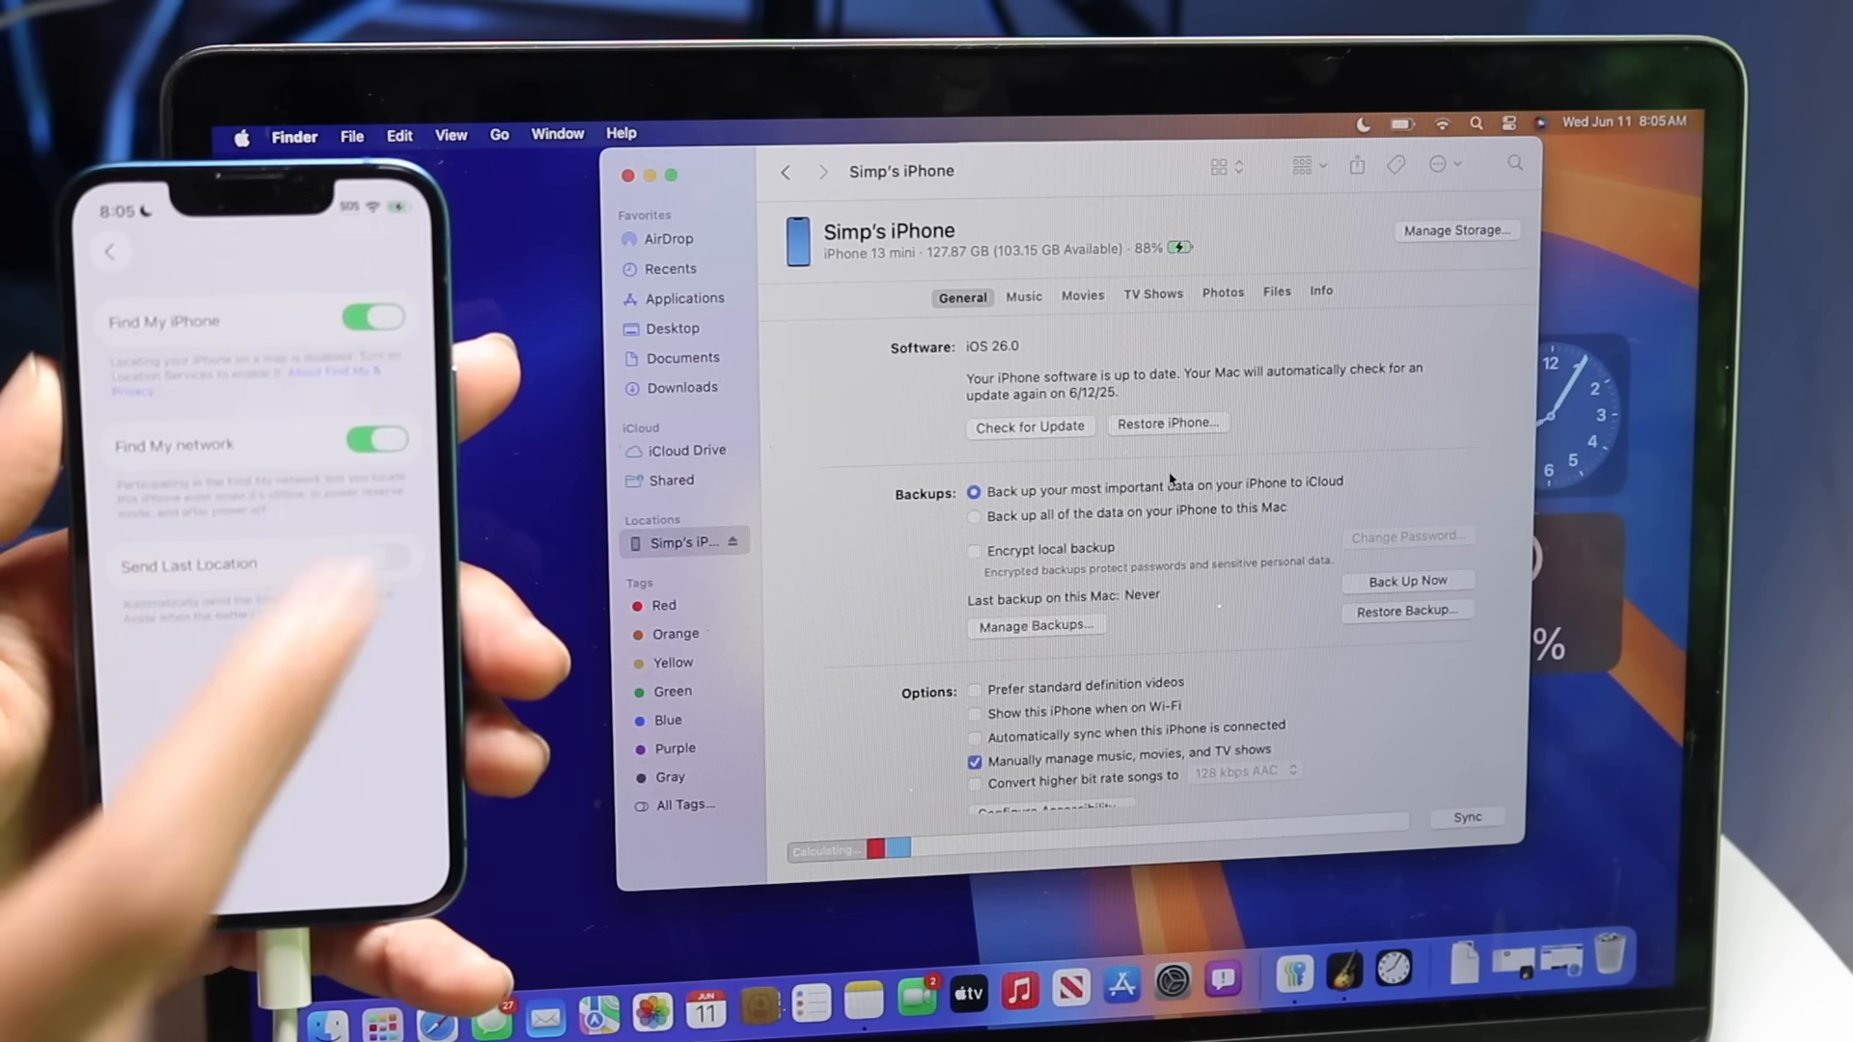
click(370, 317)
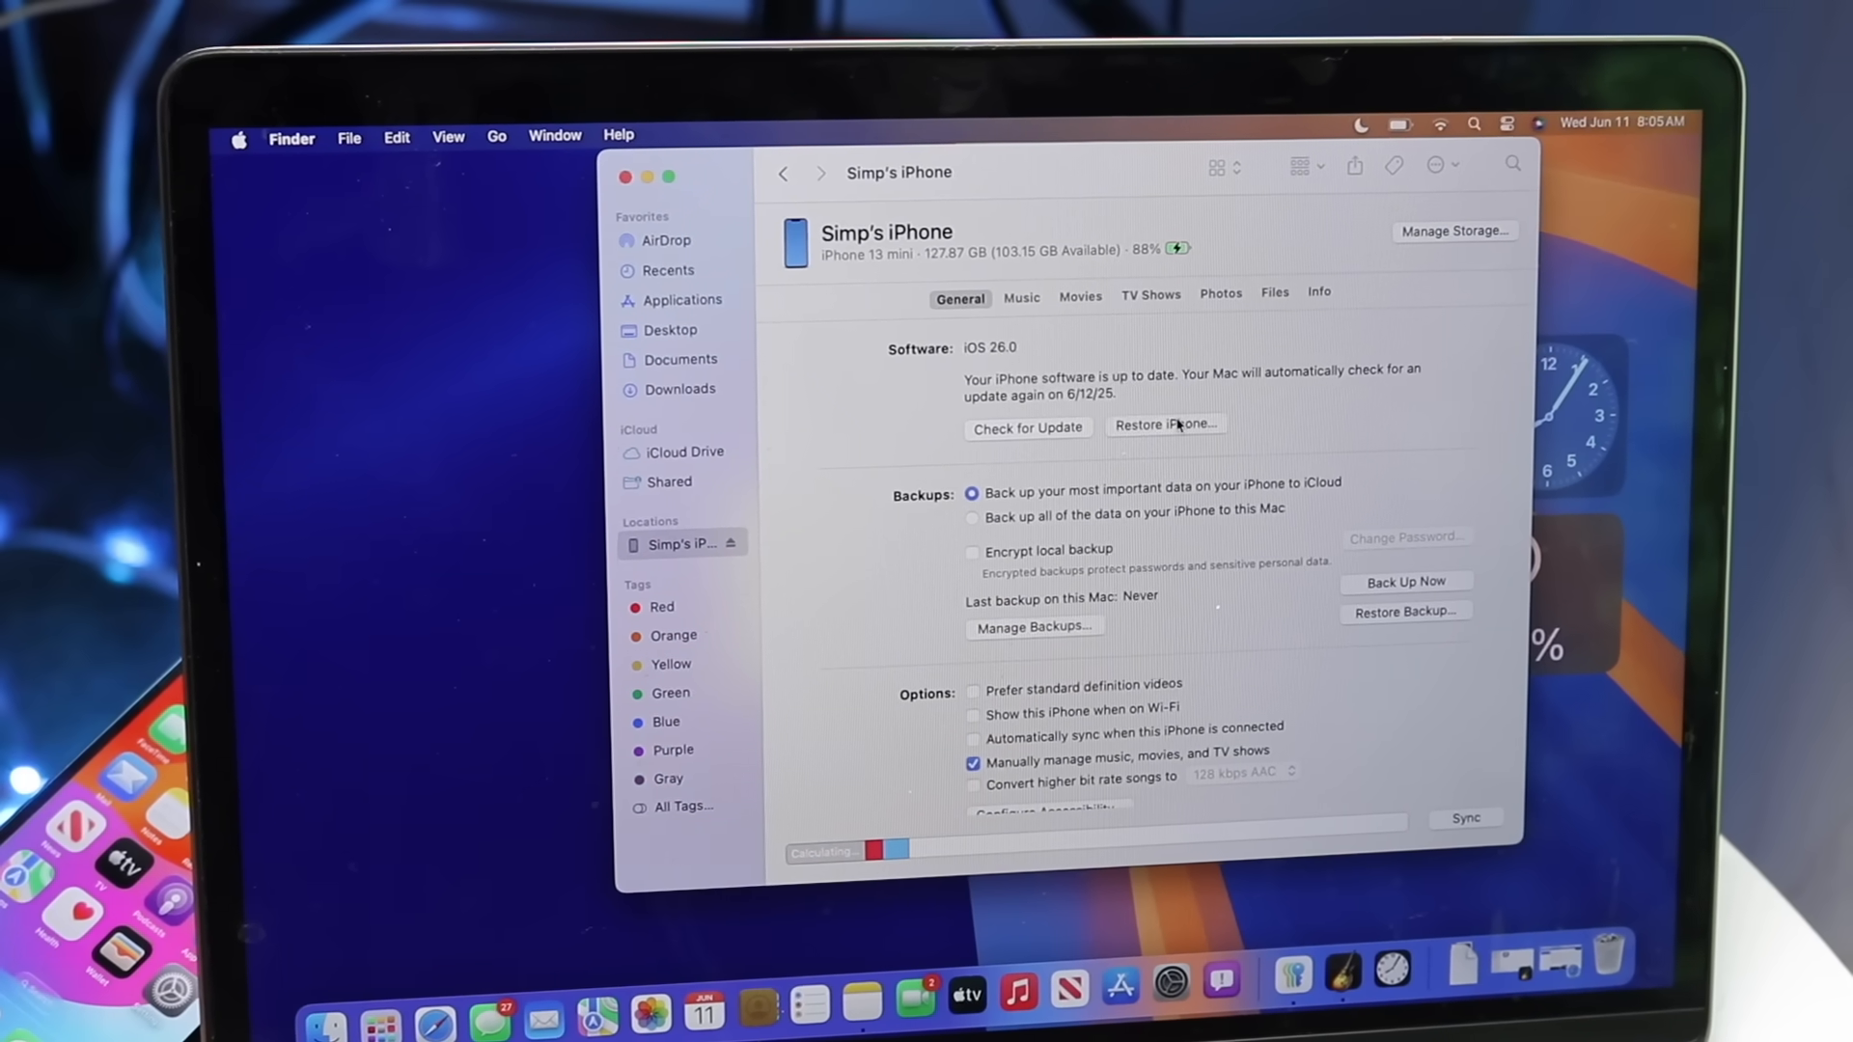
click(1163, 425)
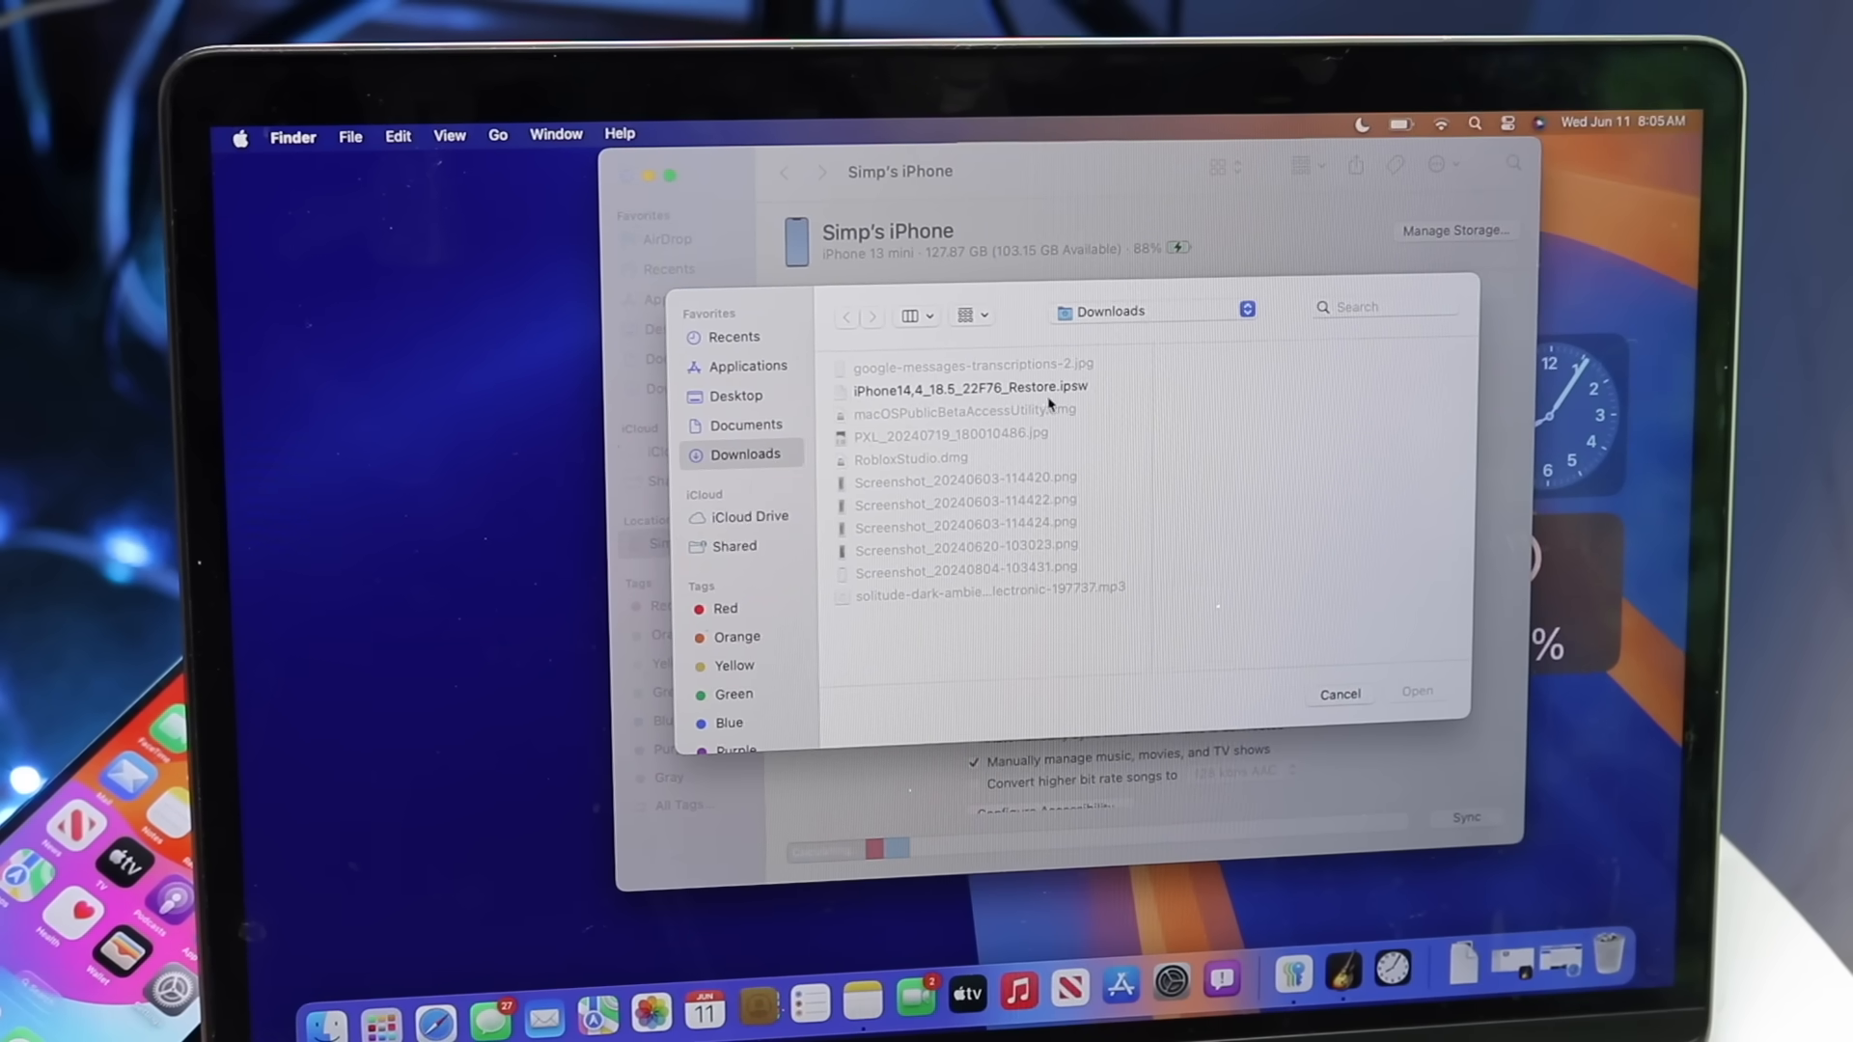
Choose iPhone14,4_18.5_22F76_Restore.ipsw from Downloads as the restore software.
click(970, 388)
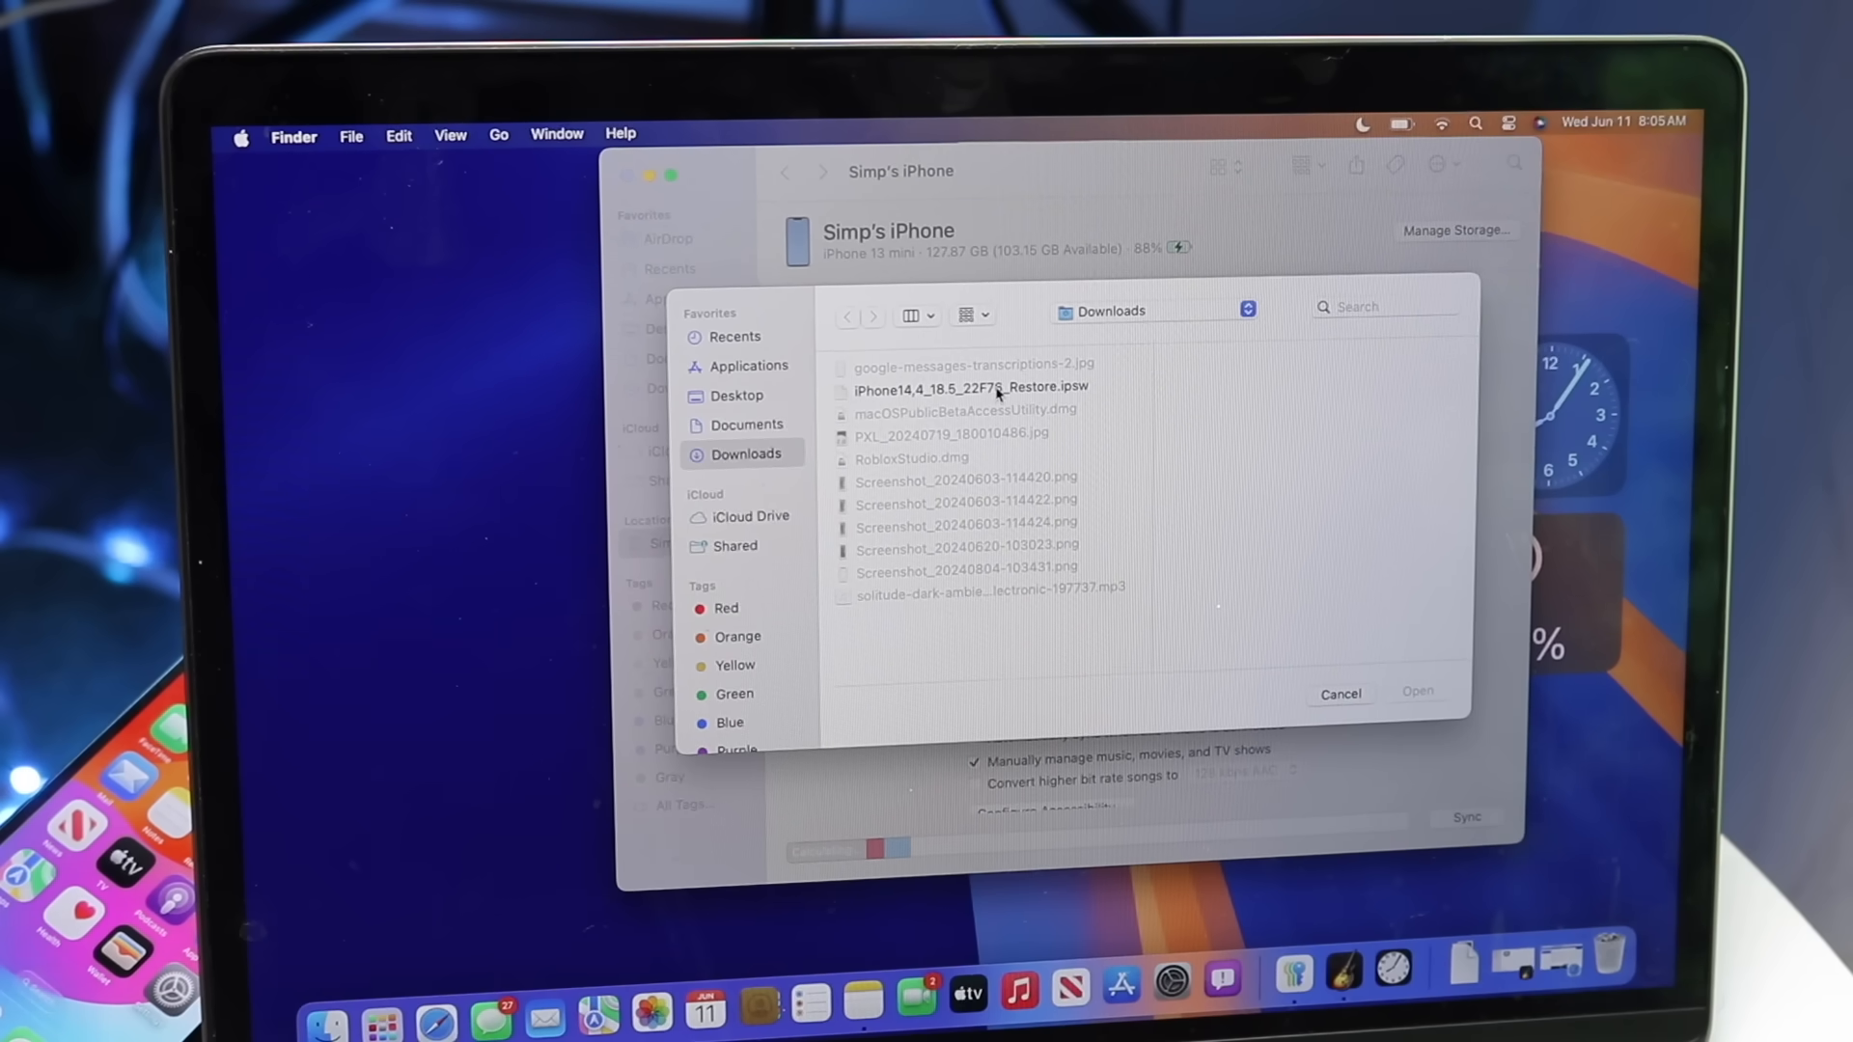
click(1340, 692)
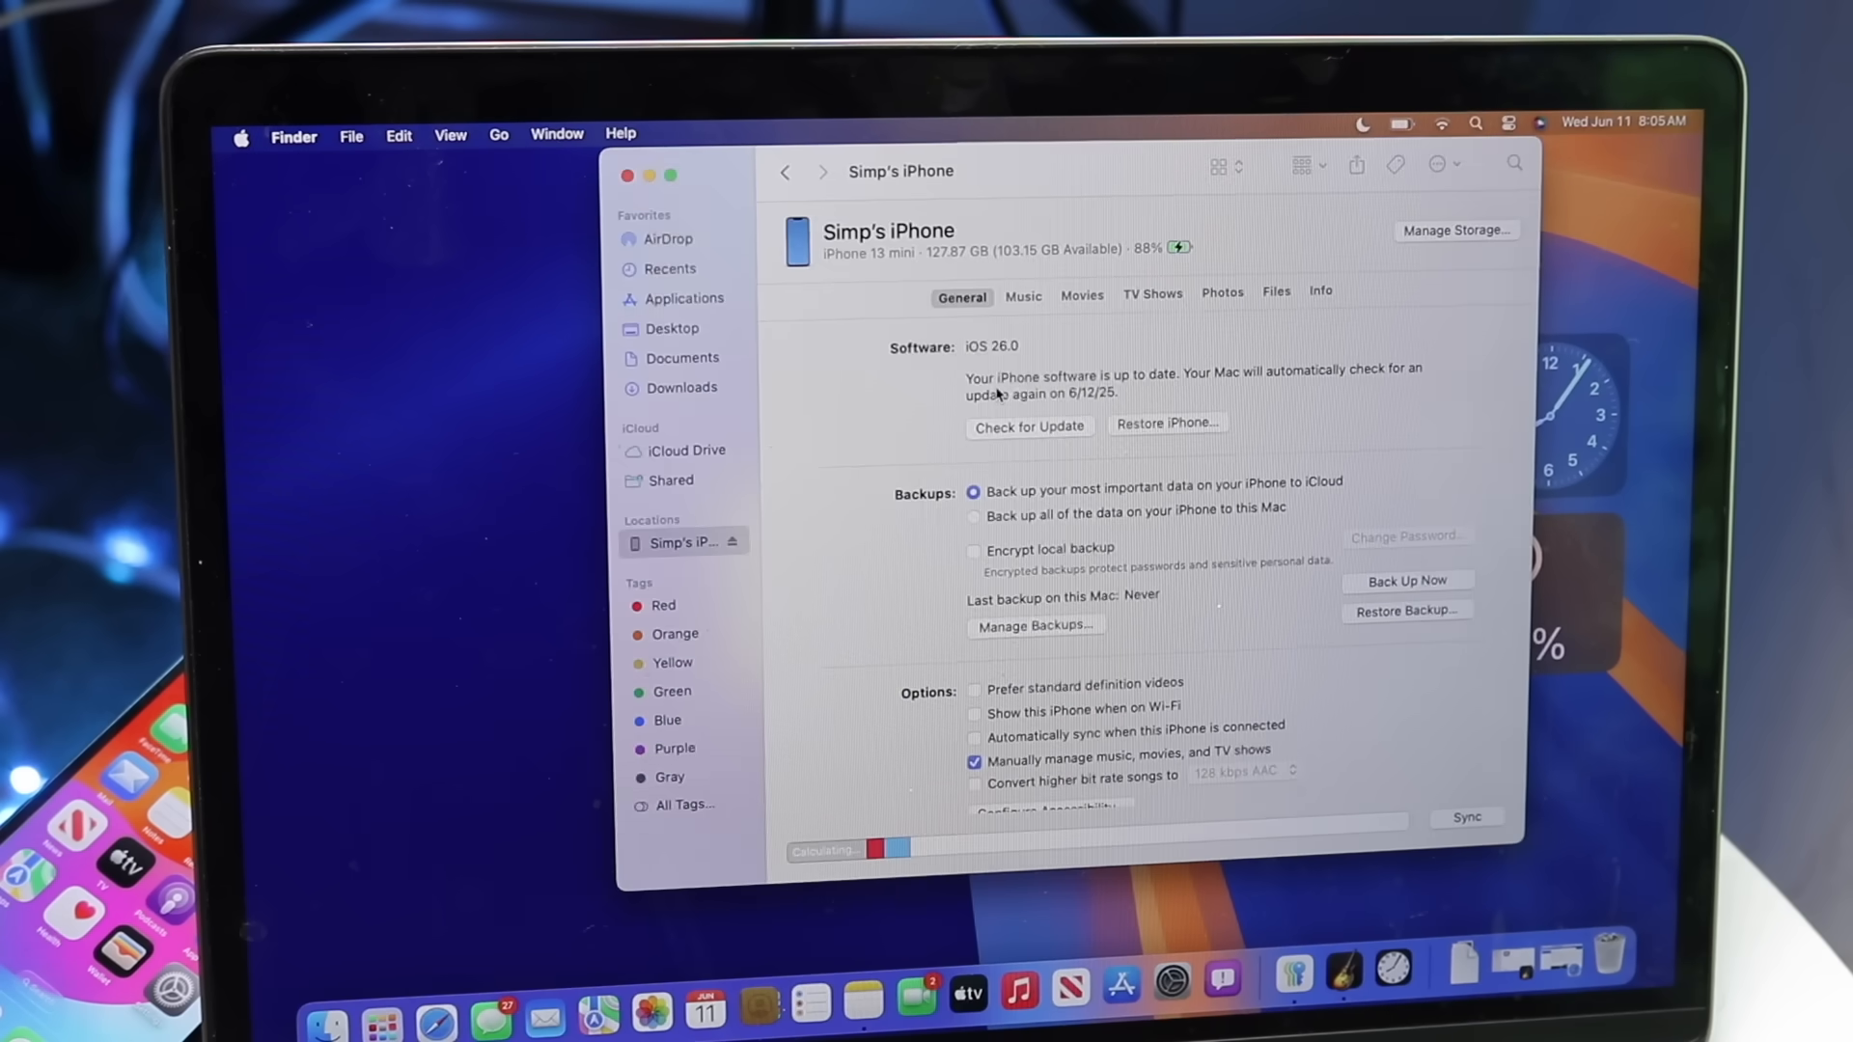